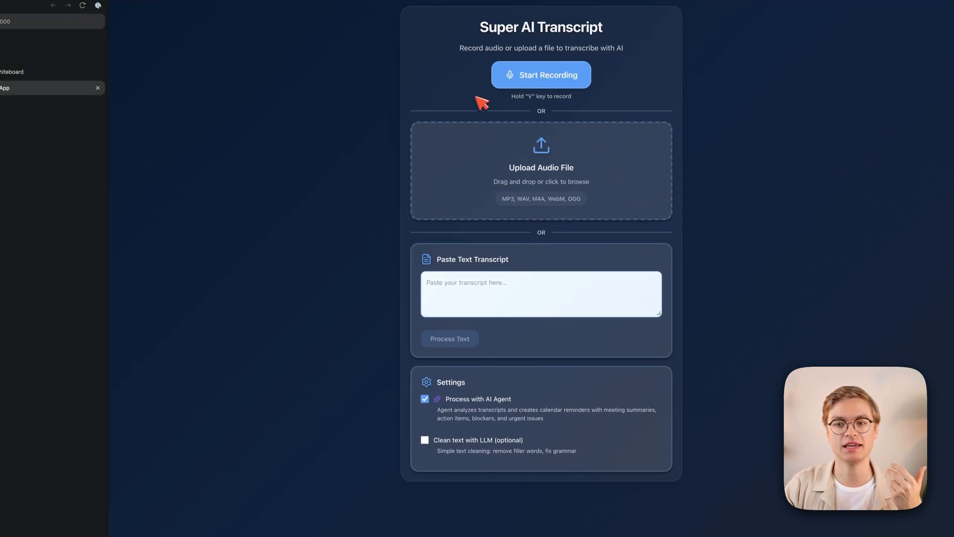
Paste the meeting transcript and process it with the AI agent to get the summary and reminder.
key(cmd+v)
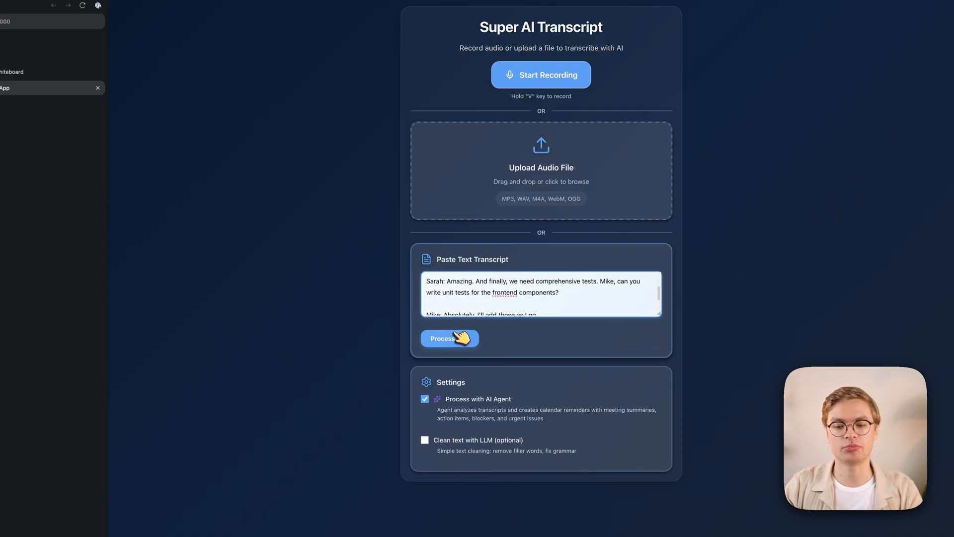
click(449, 338)
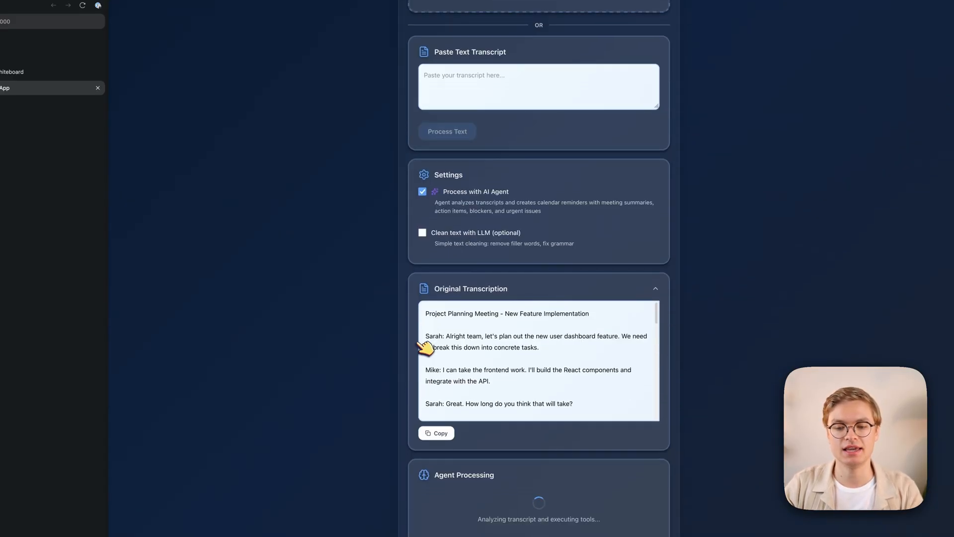
mouse_move(396, 358)
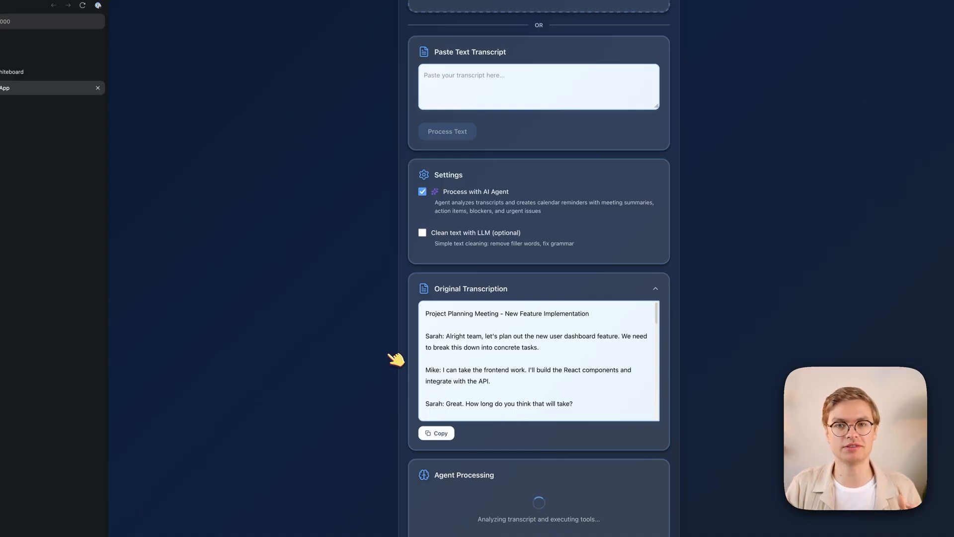
mouse_move(395, 359)
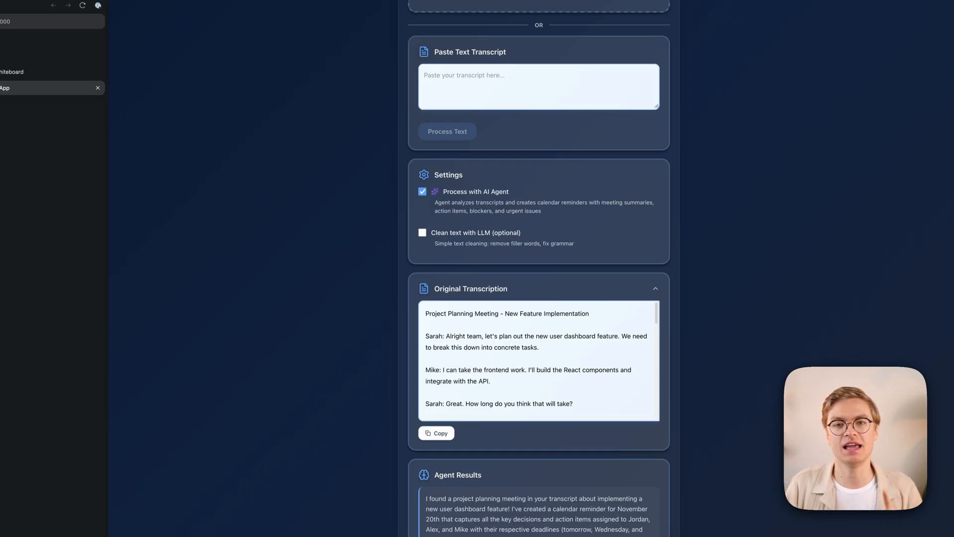
scroll(down, 3)
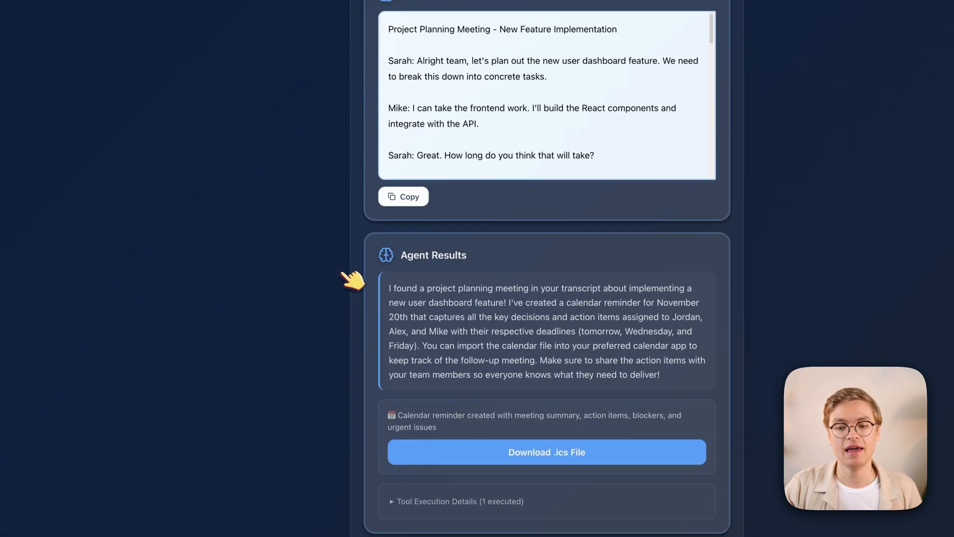
mouse_move(587, 298)
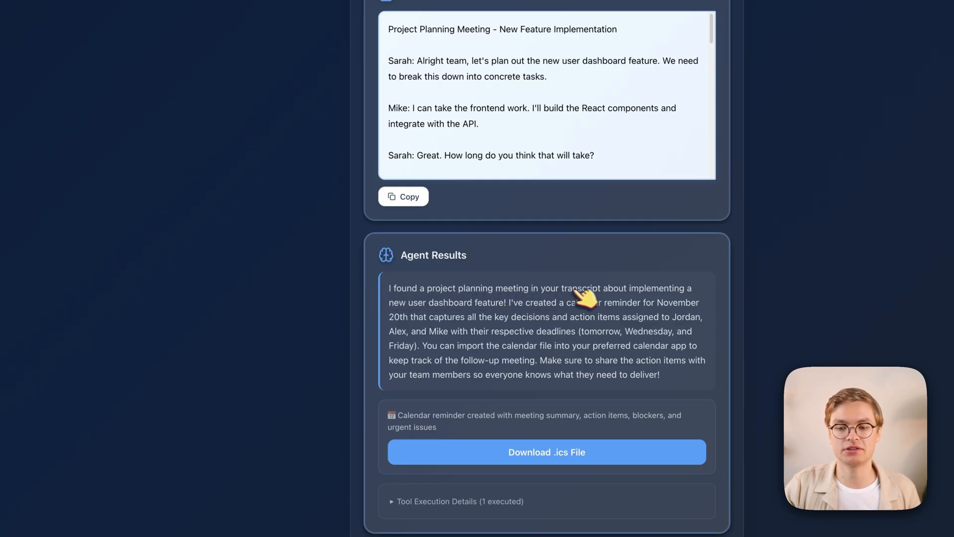
mouse_move(486, 310)
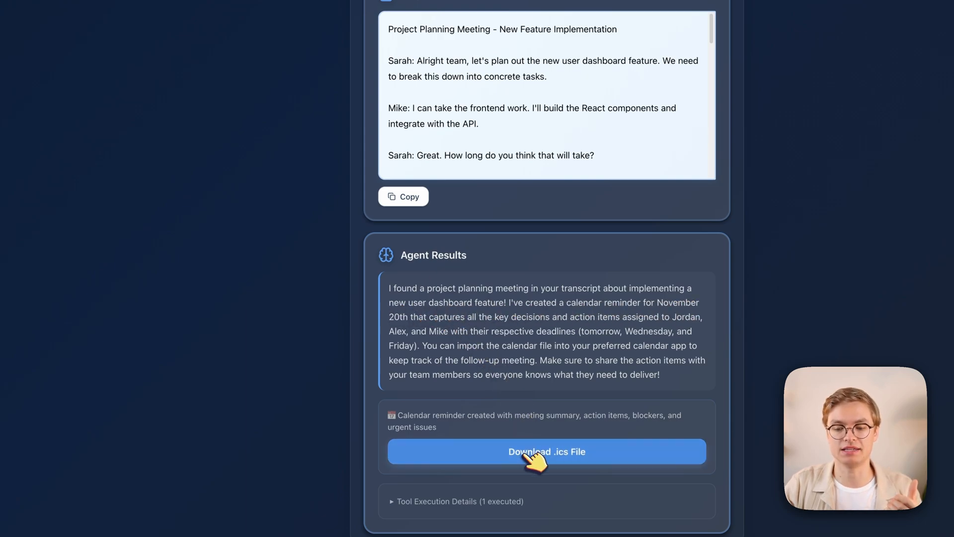
Download the .ics reminder, open it in Calendar and confirm adding the new event.
click(459, 500)
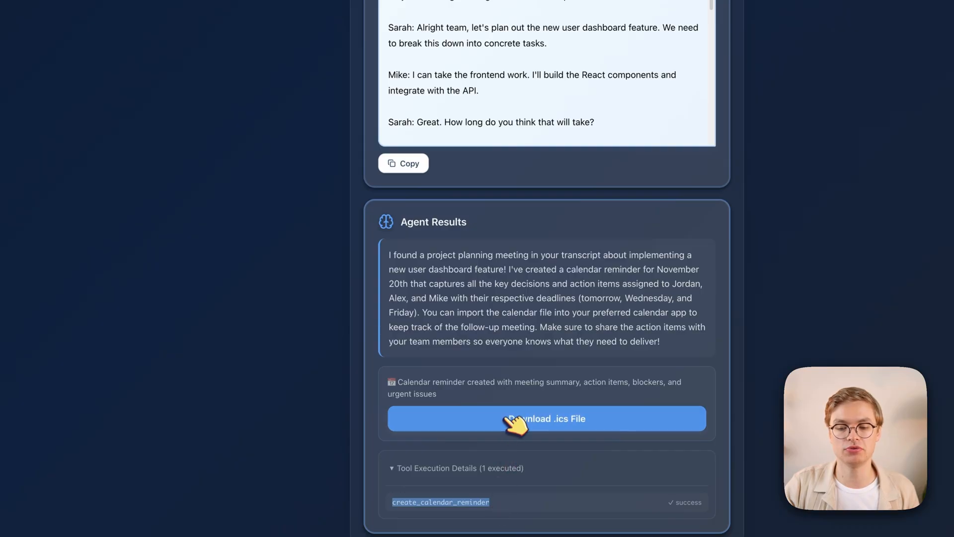
click(546, 418)
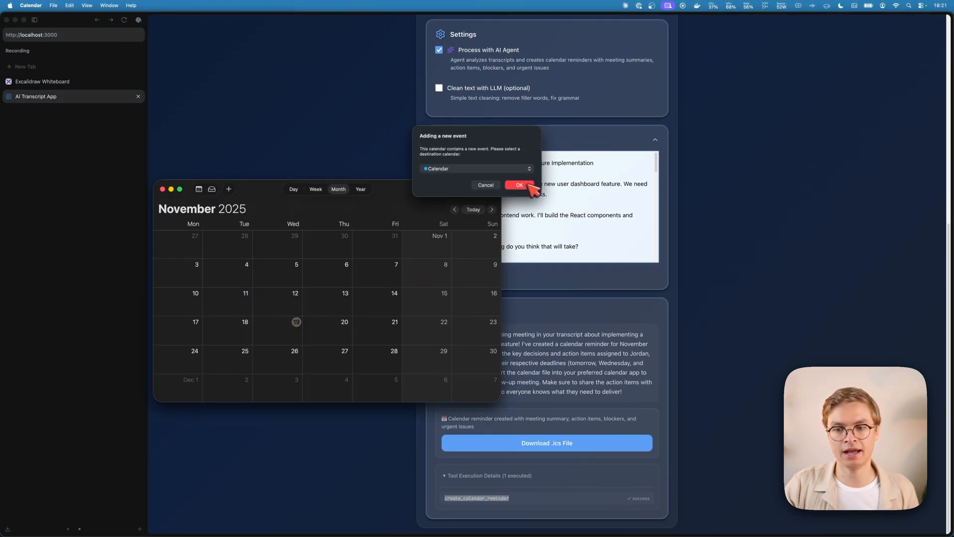
click(518, 185)
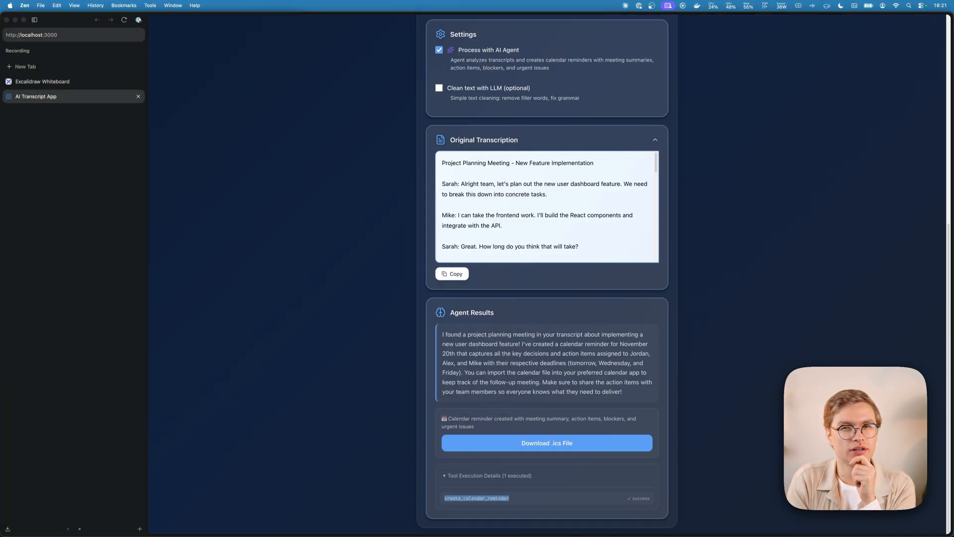
Show the Excalidraw Python–LLM tool-calling diagram down to its result-returning step.
click(43, 82)
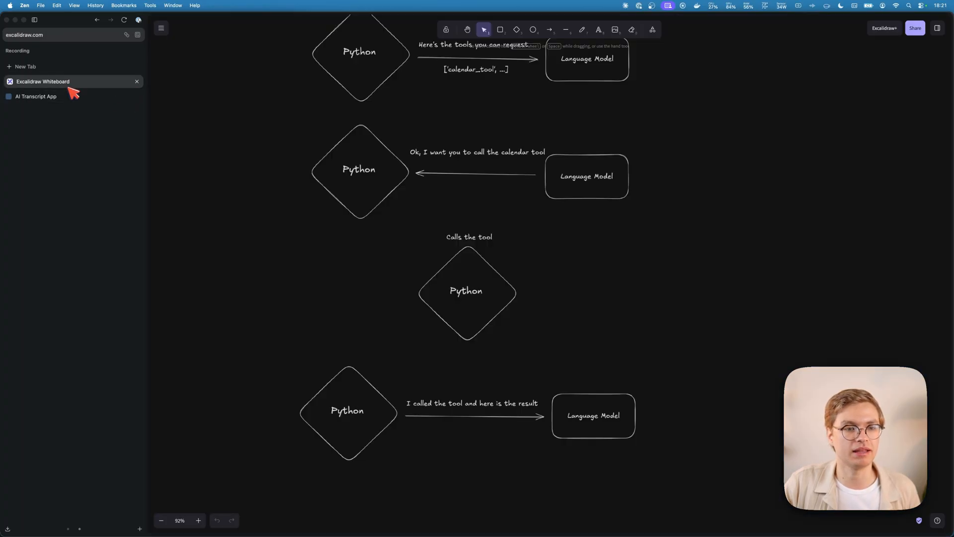
scroll(down, 3)
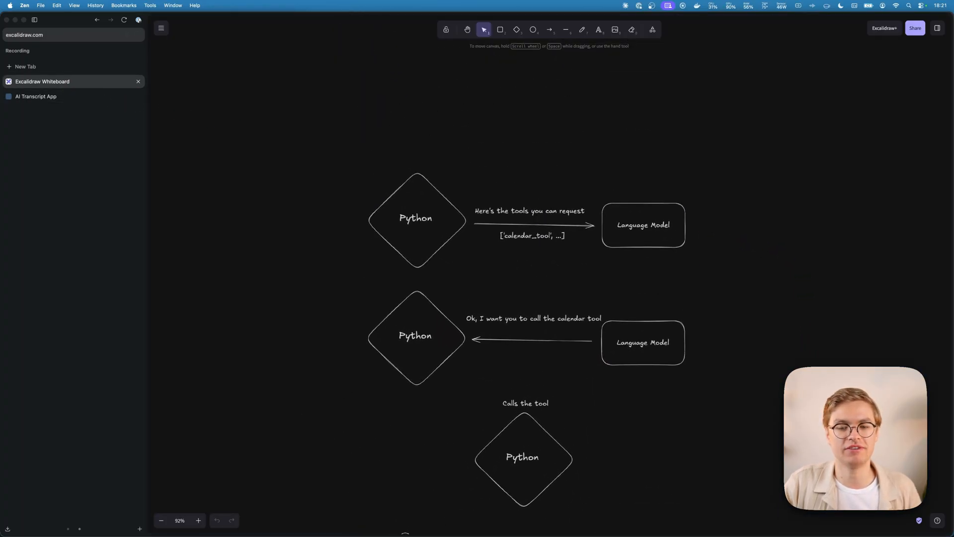
scroll(down, 3)
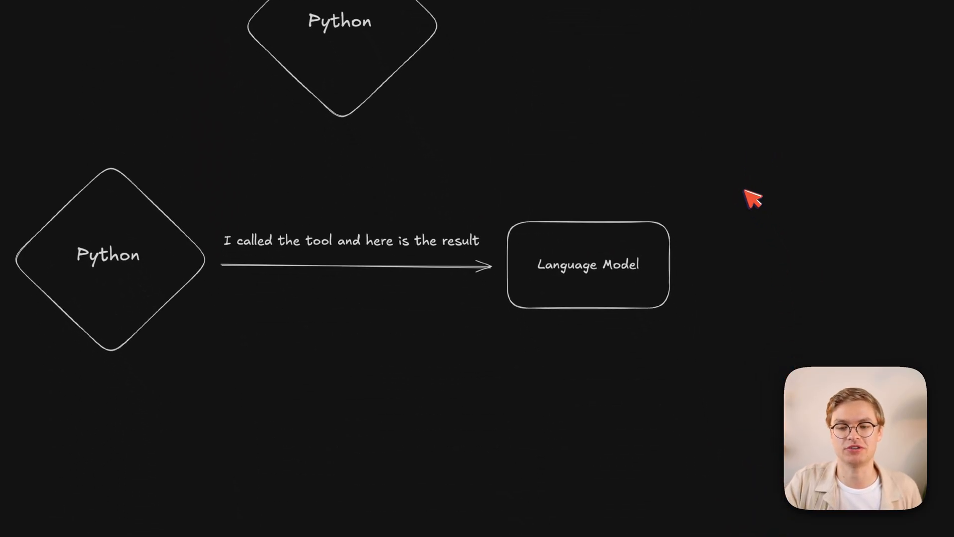
mouse_move(126, 275)
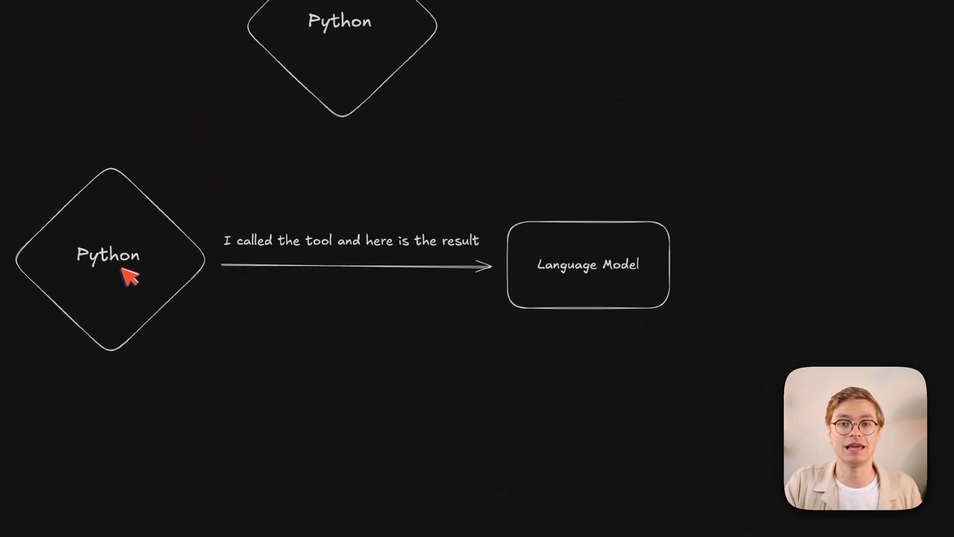
mouse_move(586, 278)
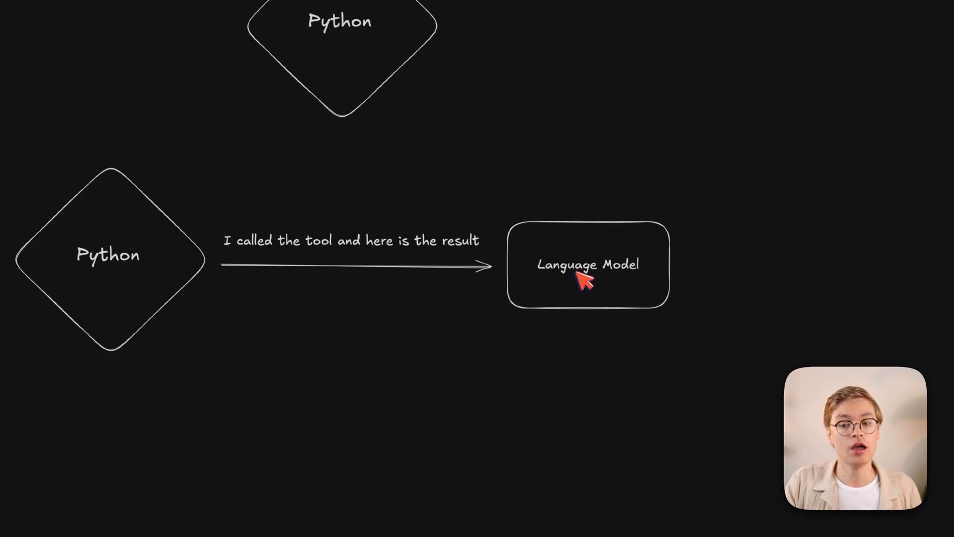
mouse_move(344, 264)
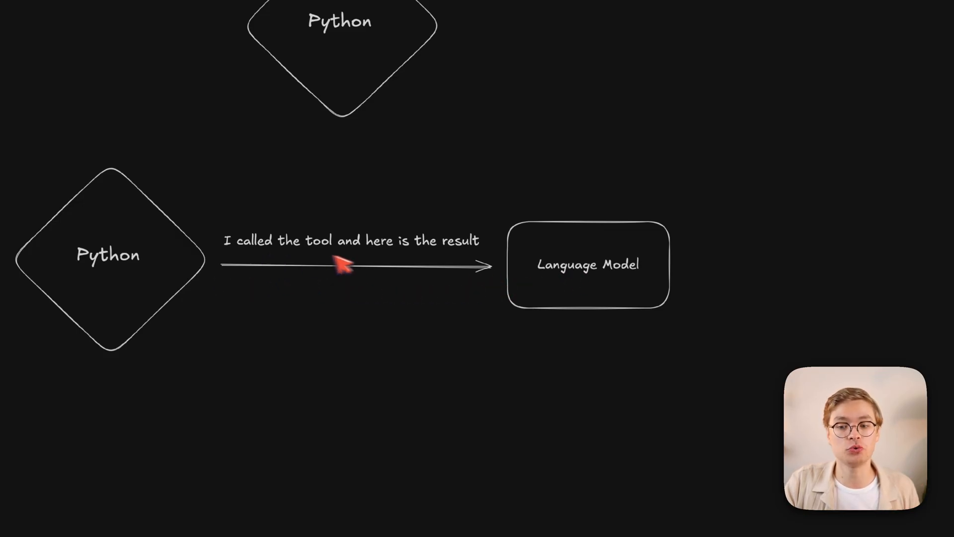
mouse_move(435, 261)
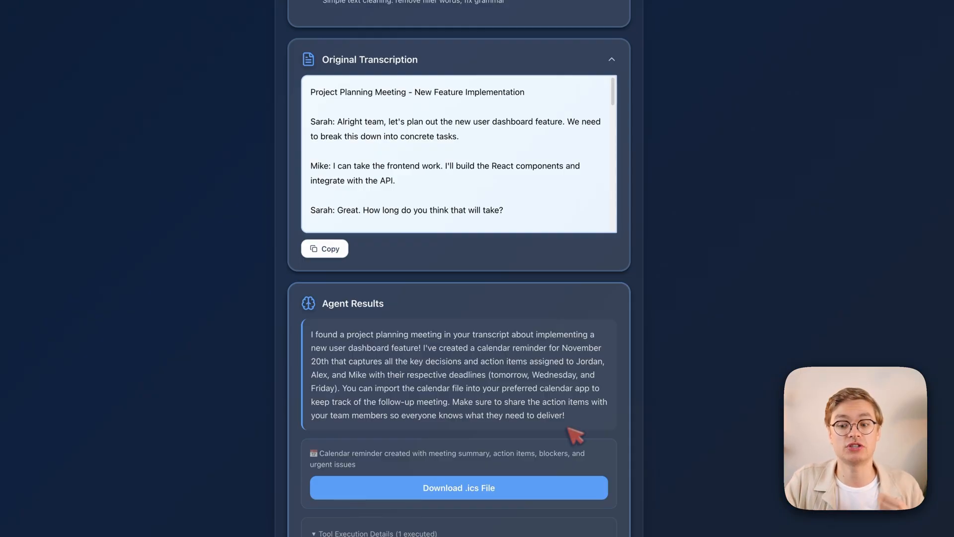
mouse_move(311, 345)
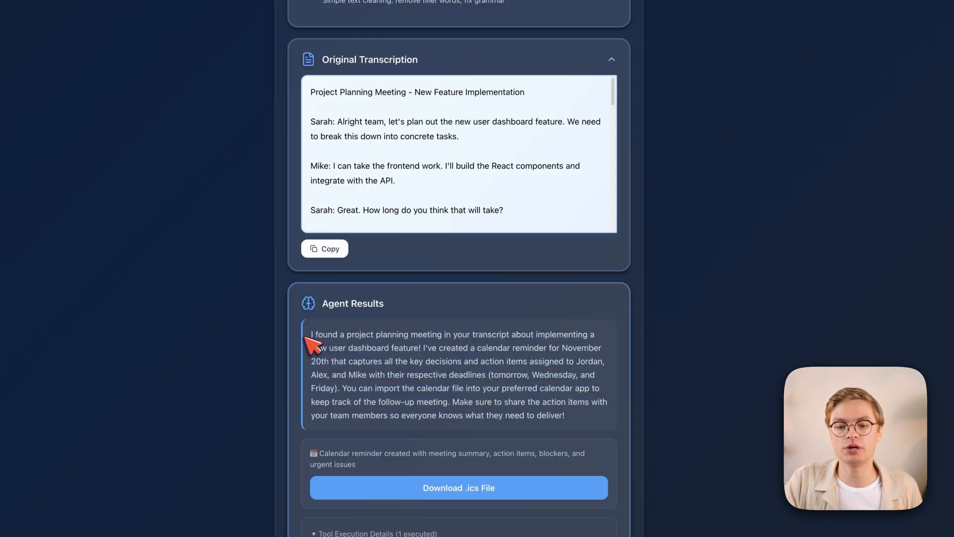
mouse_move(311, 348)
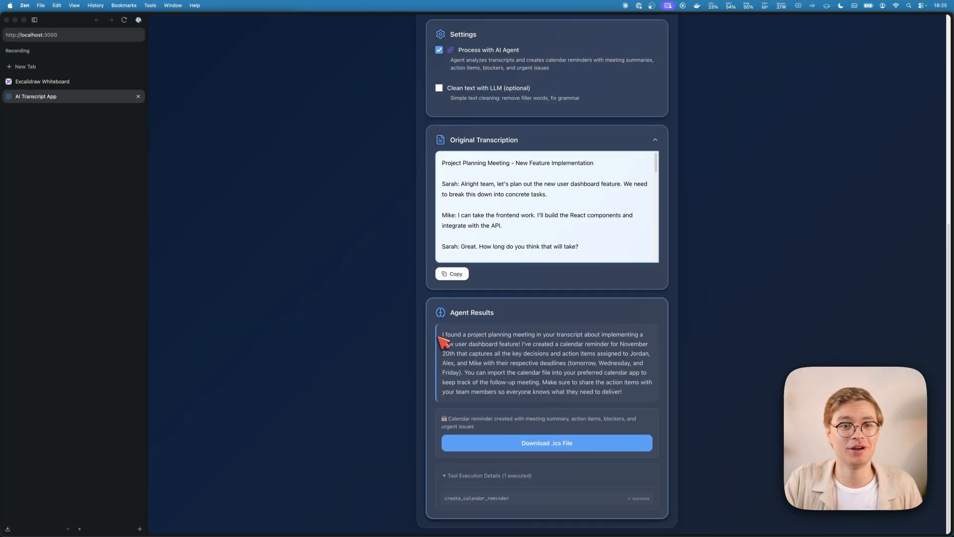
Return to the Excalidraw whiteboard showing the tool-calling diagram's first steps.
click(43, 81)
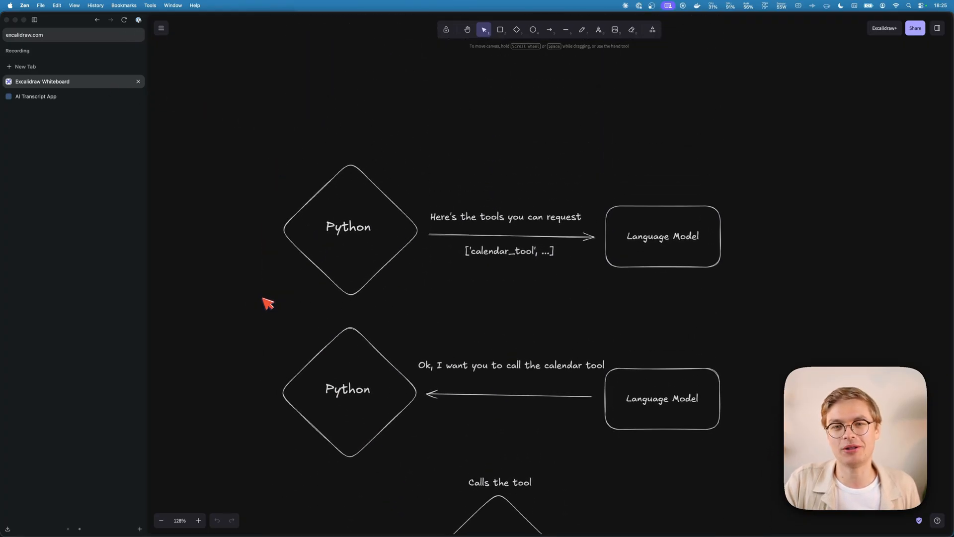
mouse_move(266, 305)
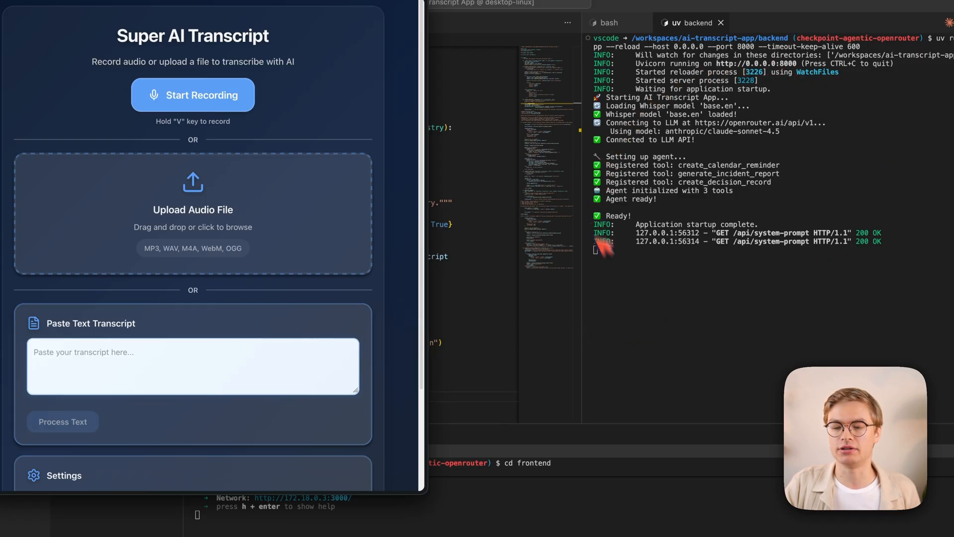
mouse_move(760, 213)
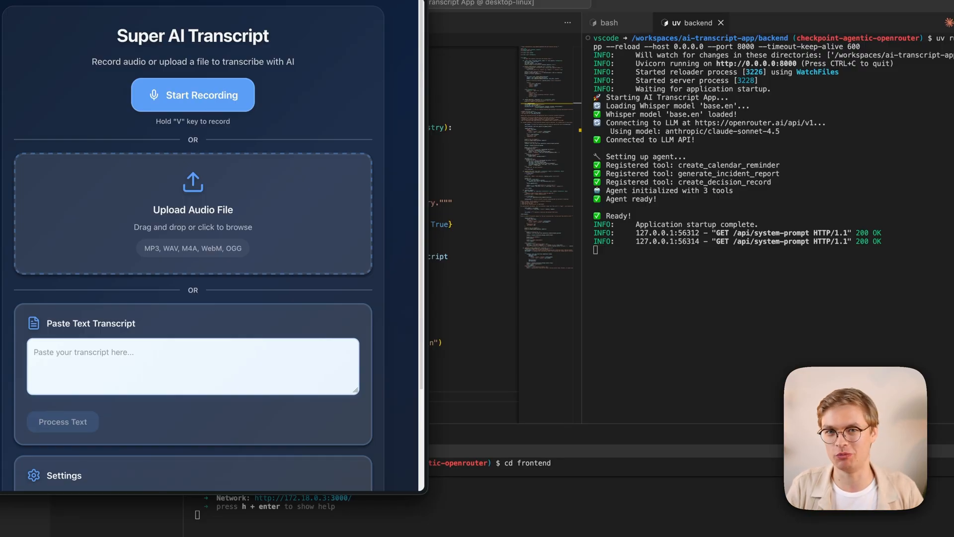
mouse_move(747, 141)
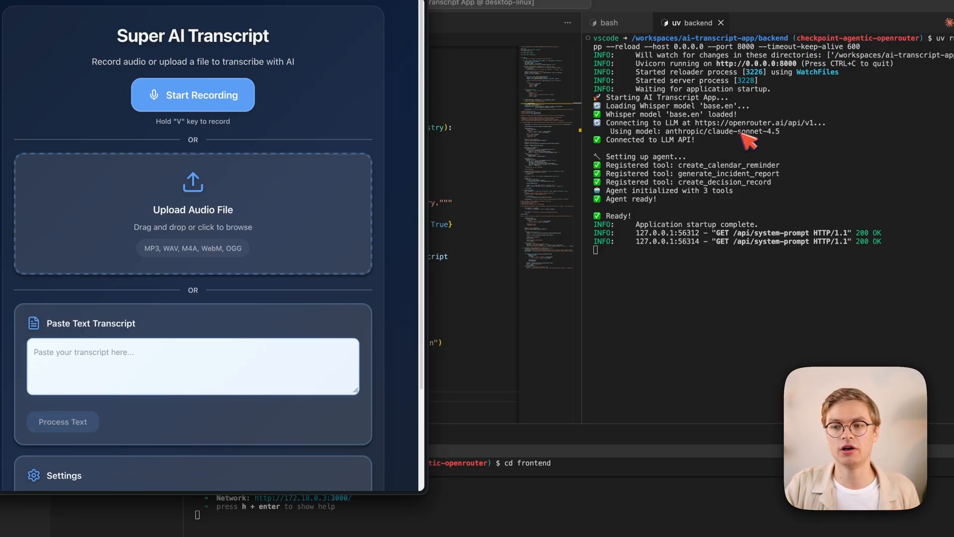
mouse_move(748, 140)
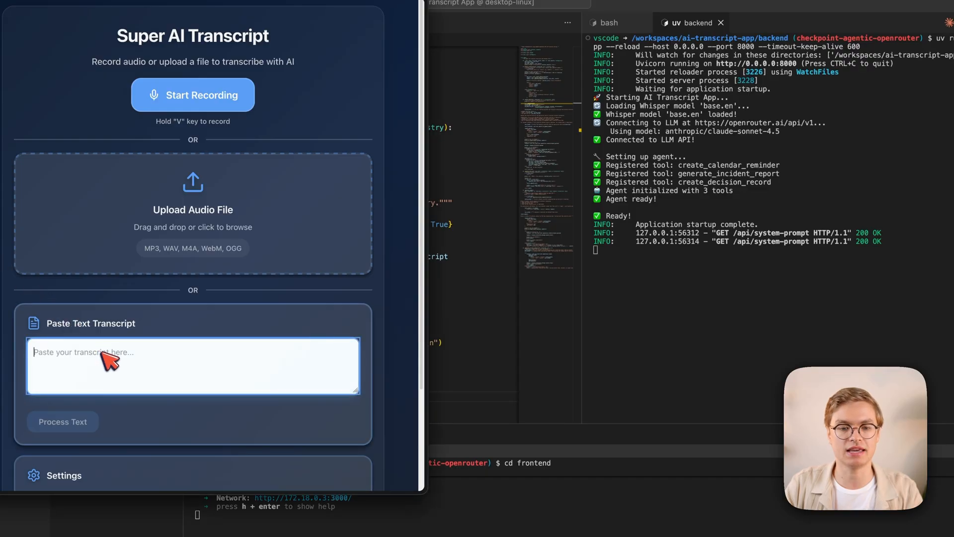
Paste the incident transcript ('Sarah: Good. Jordan, start drafting an incident report...') and process it.
text(Sarah: Good. Jordan, start drafting an incident report. We'll need to communicate this to leadership and potentially affected customers.)
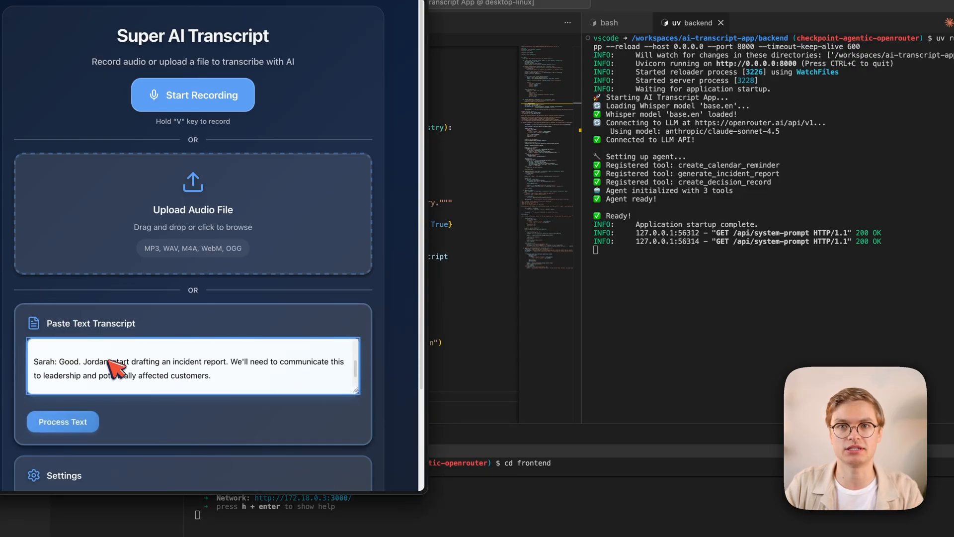
scroll(down, 3)
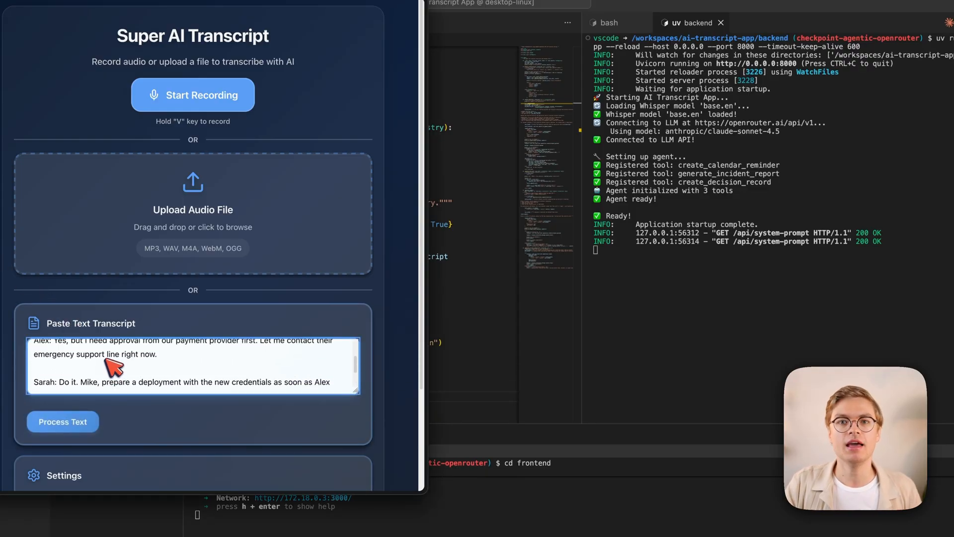
scroll(down, 3)
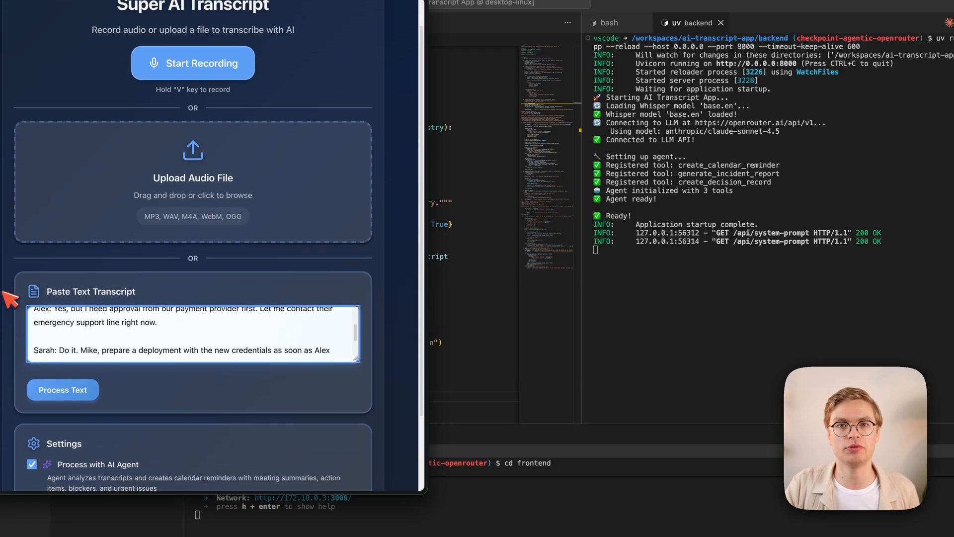
scroll(down, 3)
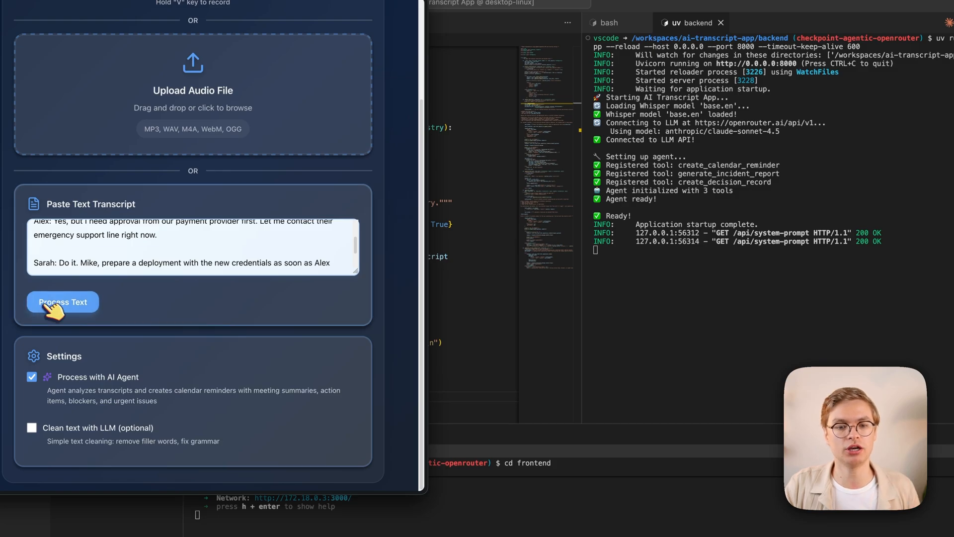
click(62, 302)
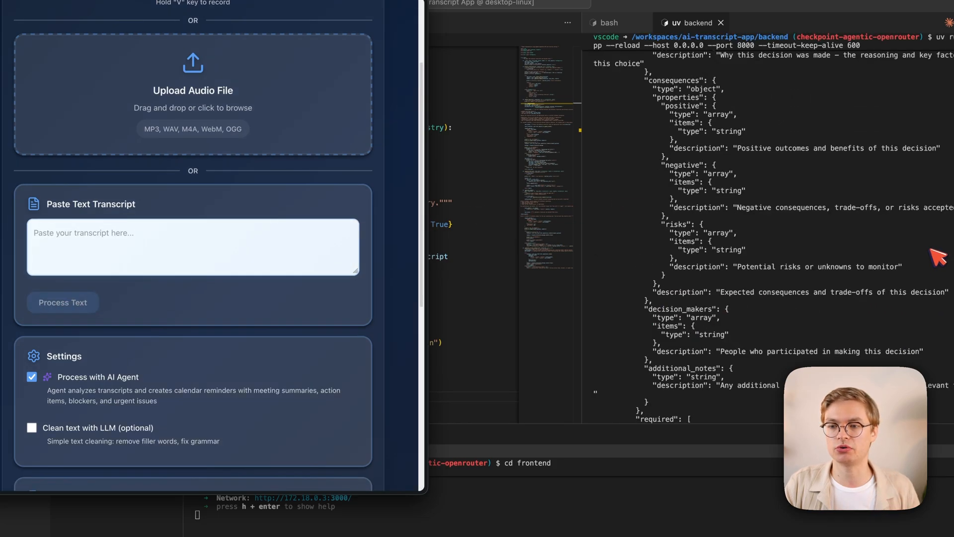
Review the backend log's model request with its system prompt and calendar/incident tool definitions.
scroll(up, 3)
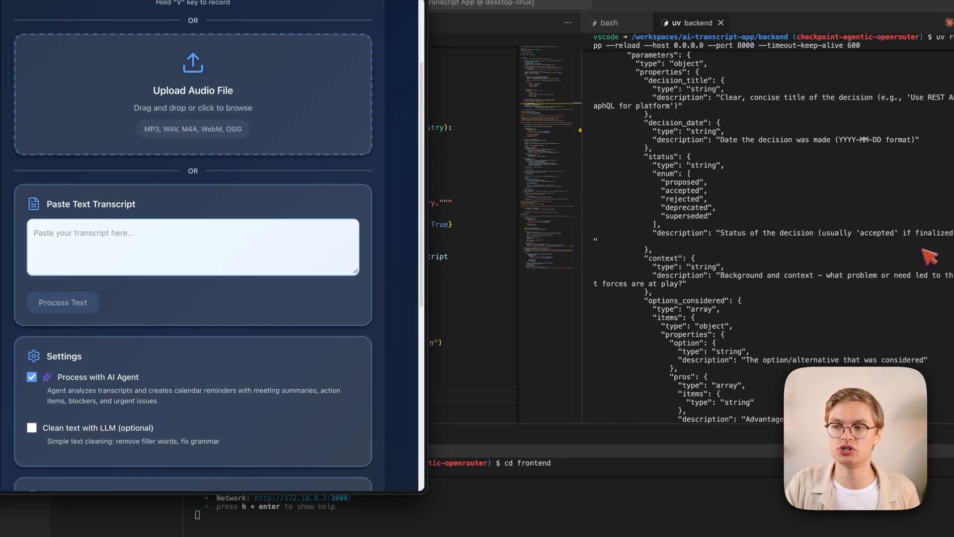
scroll(up, 3)
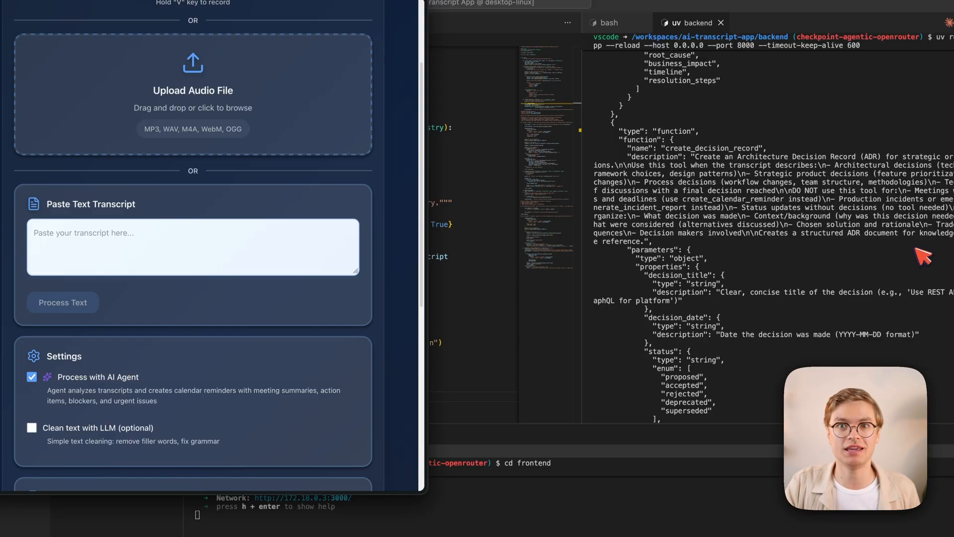
mouse_move(687, 161)
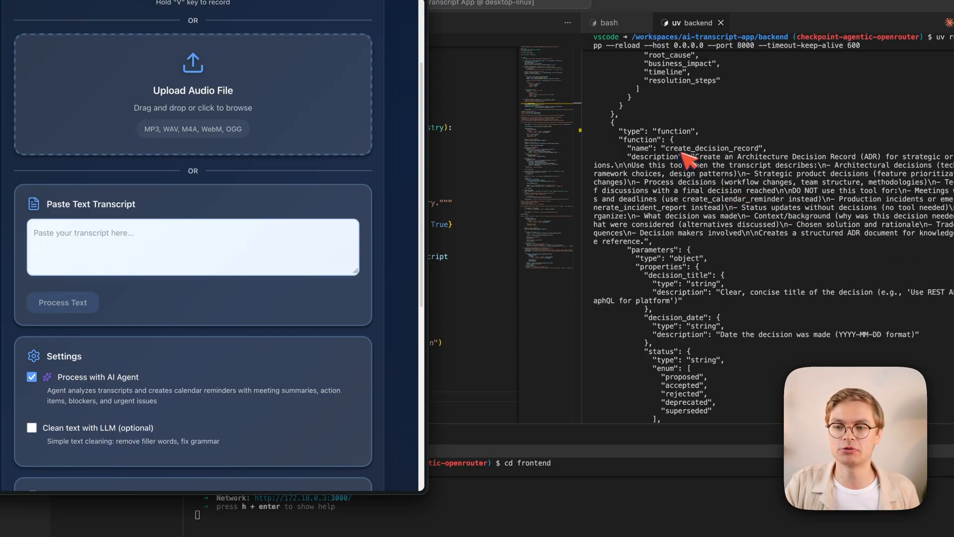
mouse_move(757, 158)
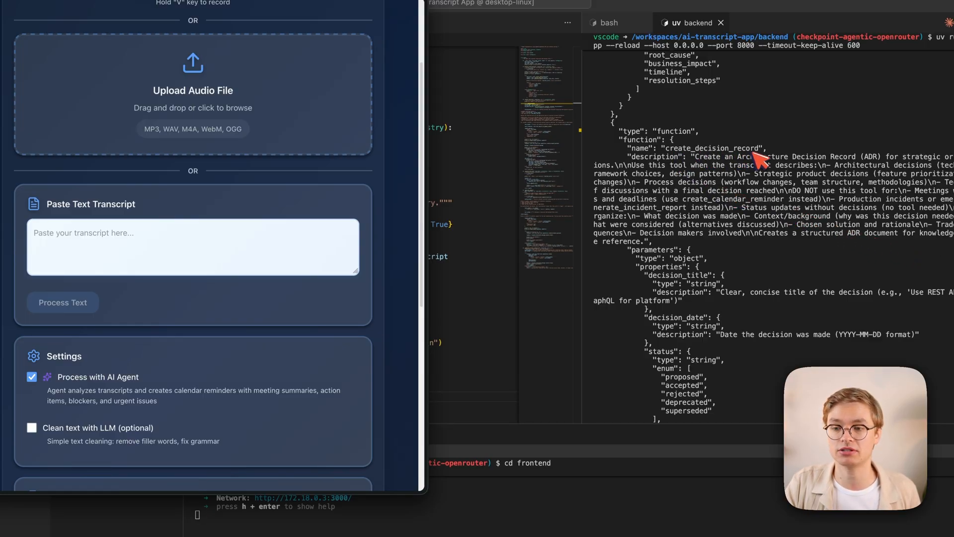
scroll(down, 3)
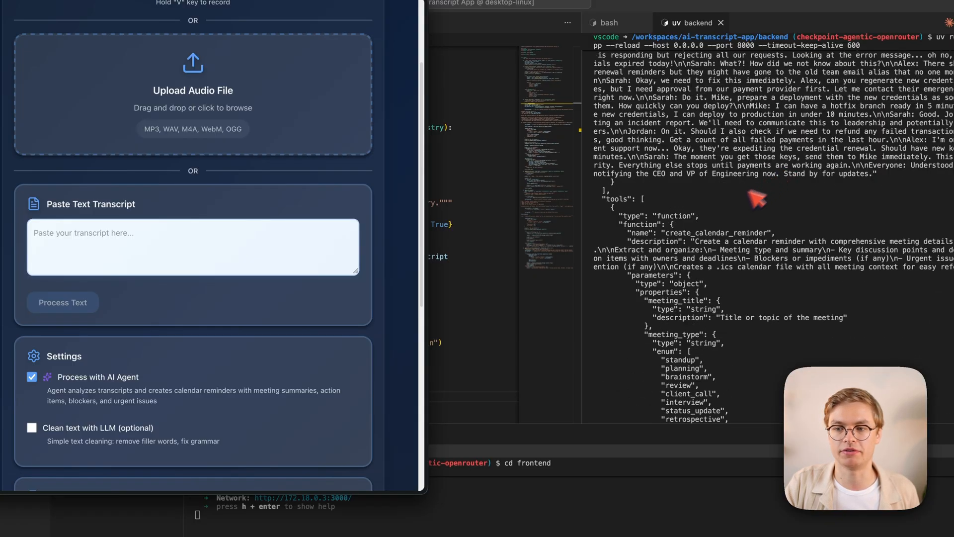
mouse_move(776, 243)
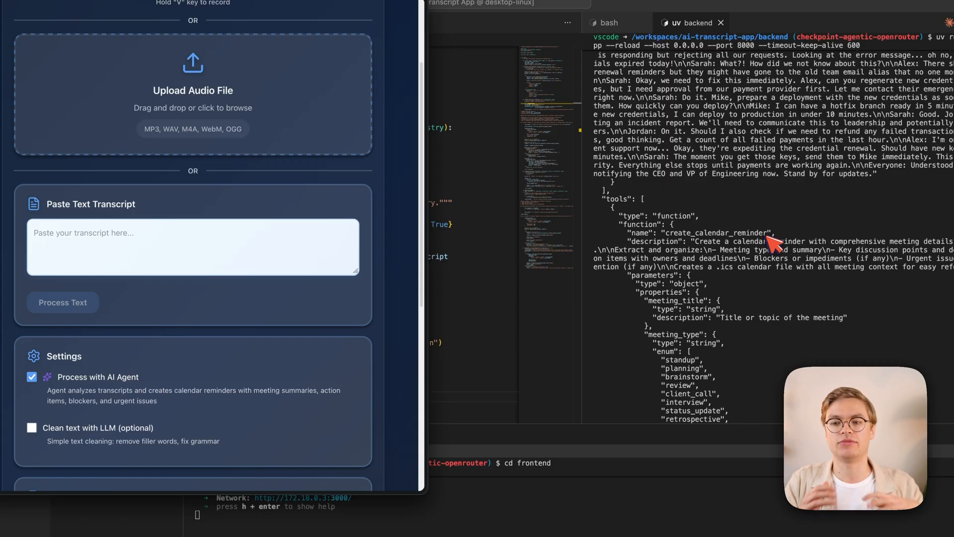
mouse_move(730, 246)
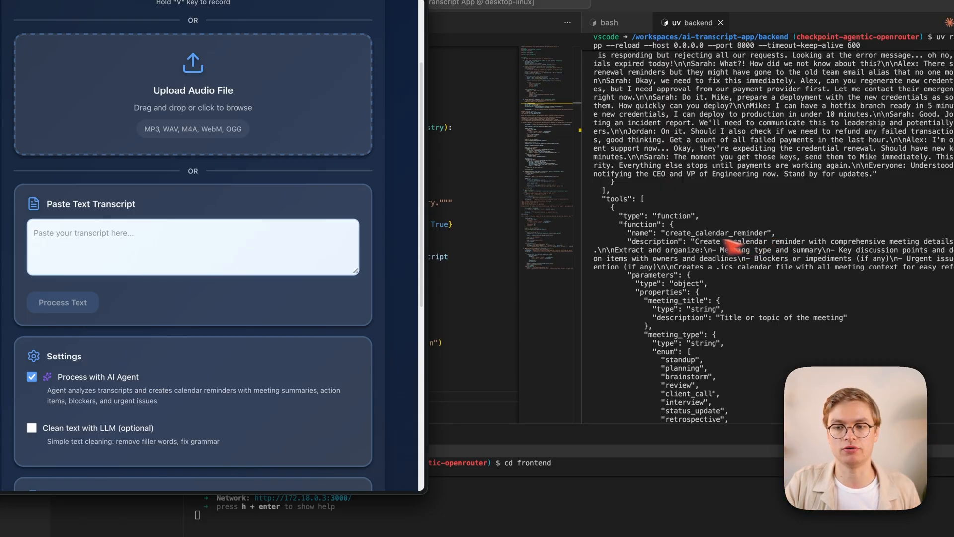
mouse_move(639, 249)
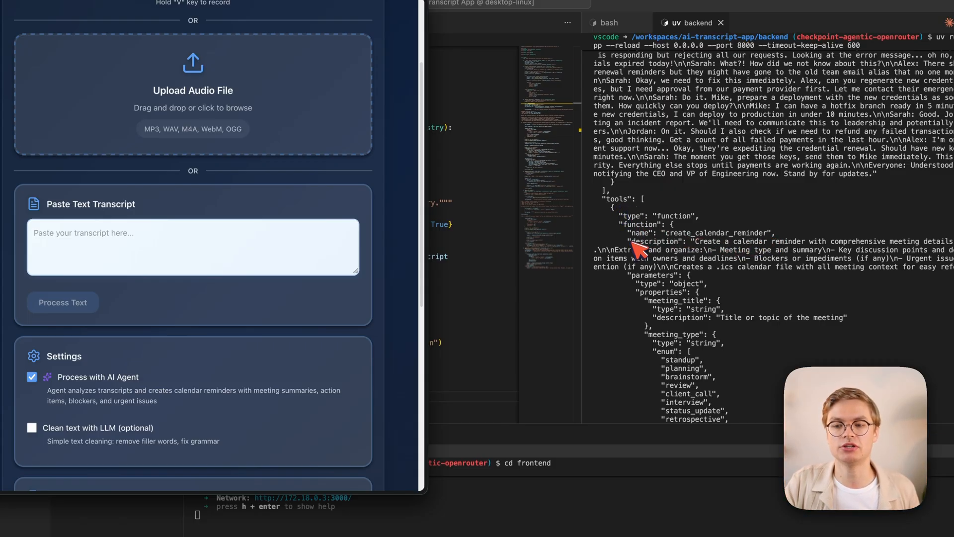
mouse_move(688, 255)
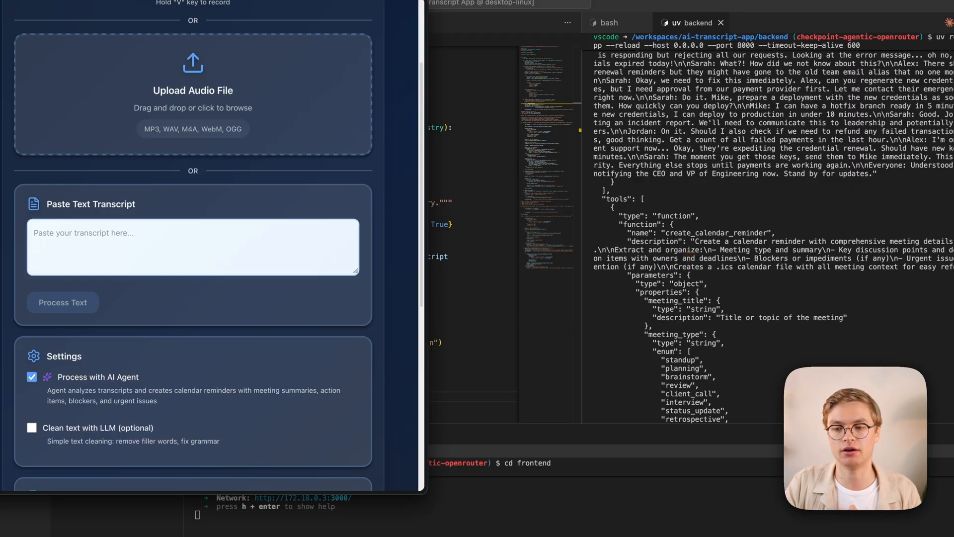
scroll(down, 3)
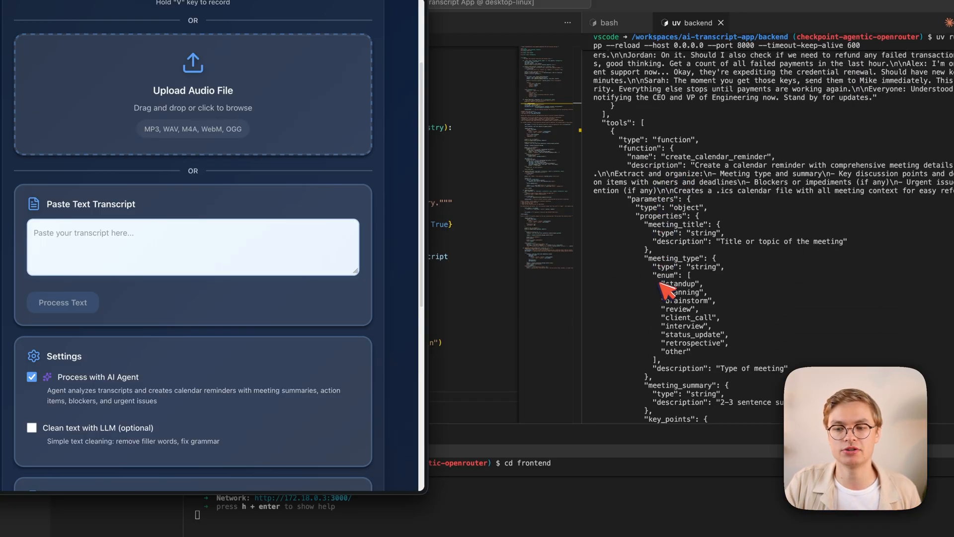
scroll(down, 3)
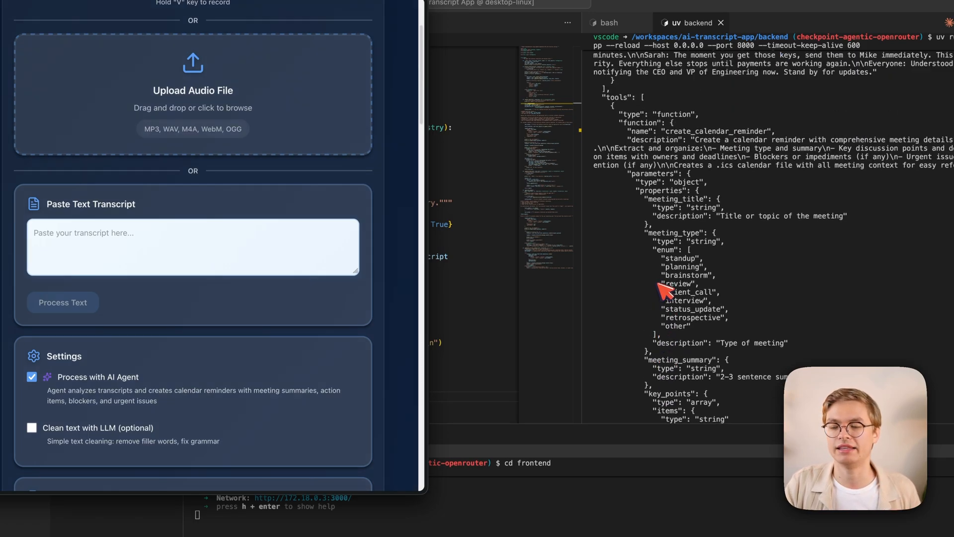
scroll(up, 3)
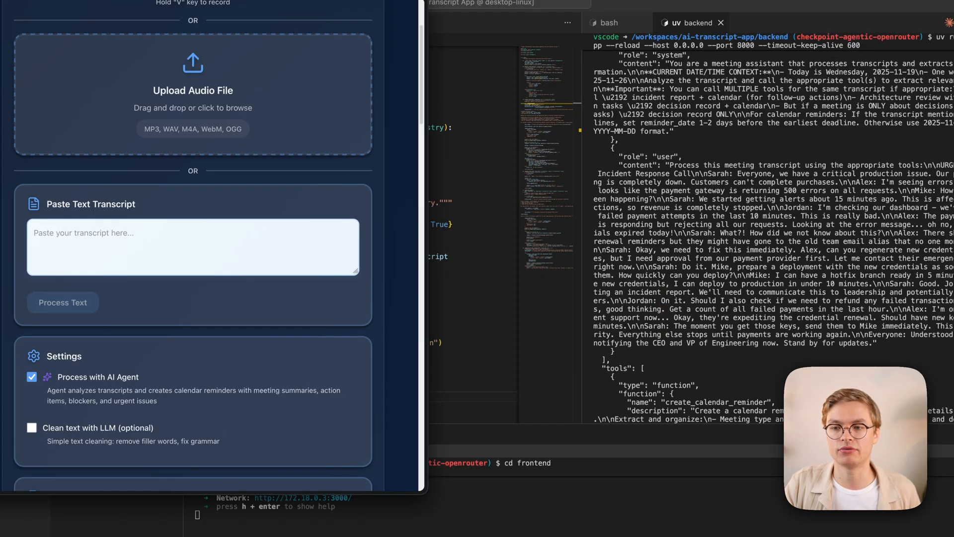
scroll(up, 3)
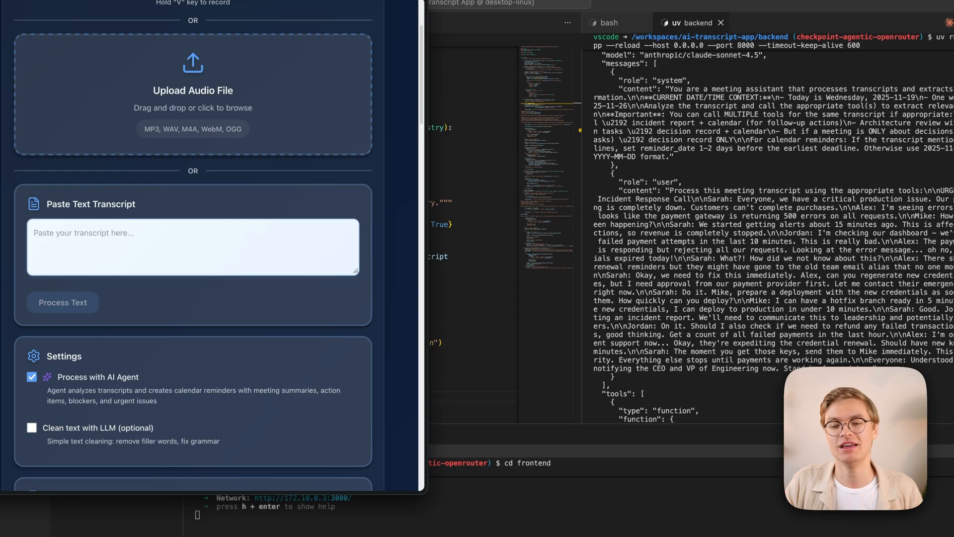
mouse_move(685, 94)
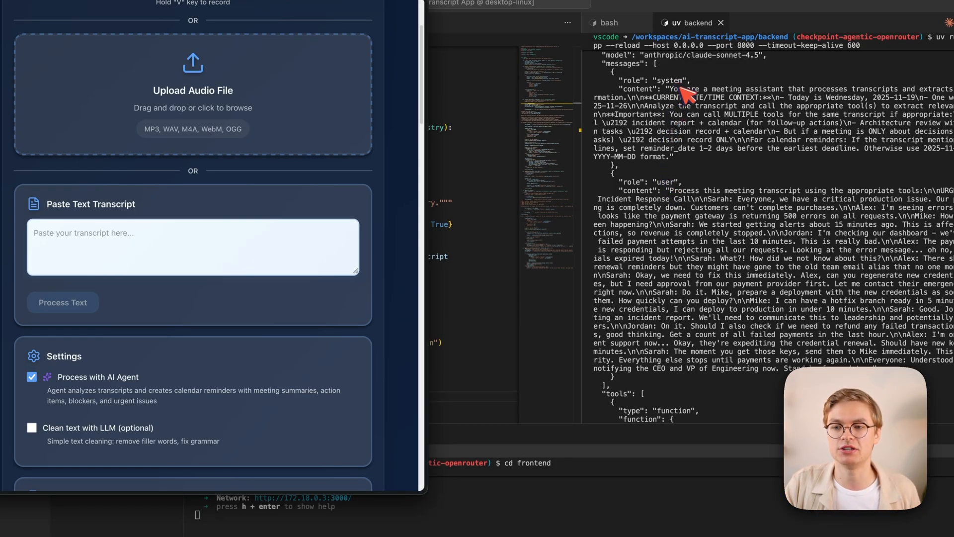
mouse_move(773, 100)
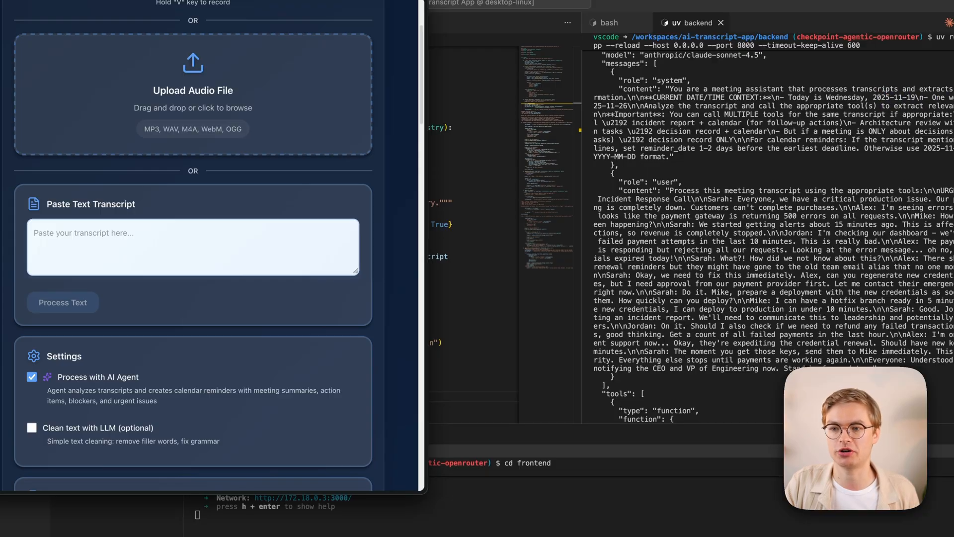
mouse_move(680, 128)
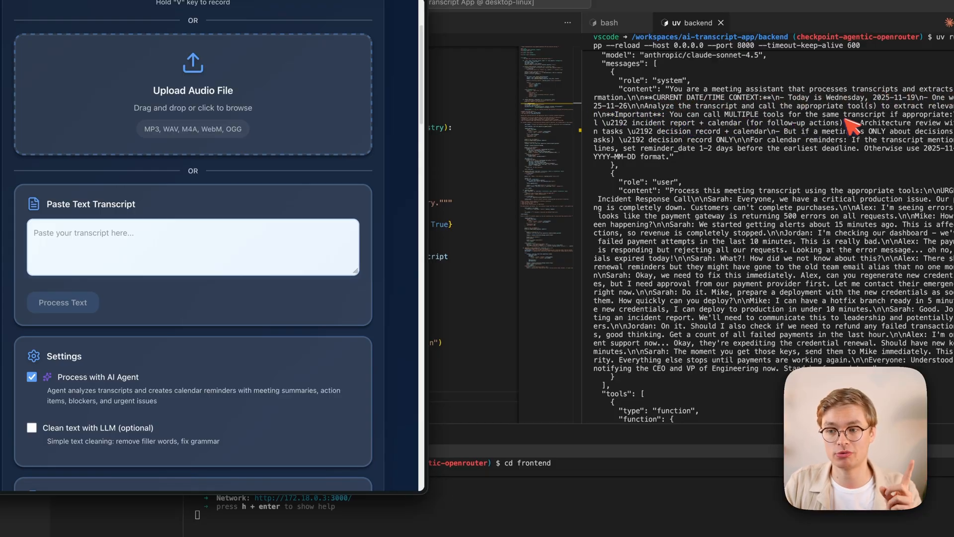
mouse_move(711, 166)
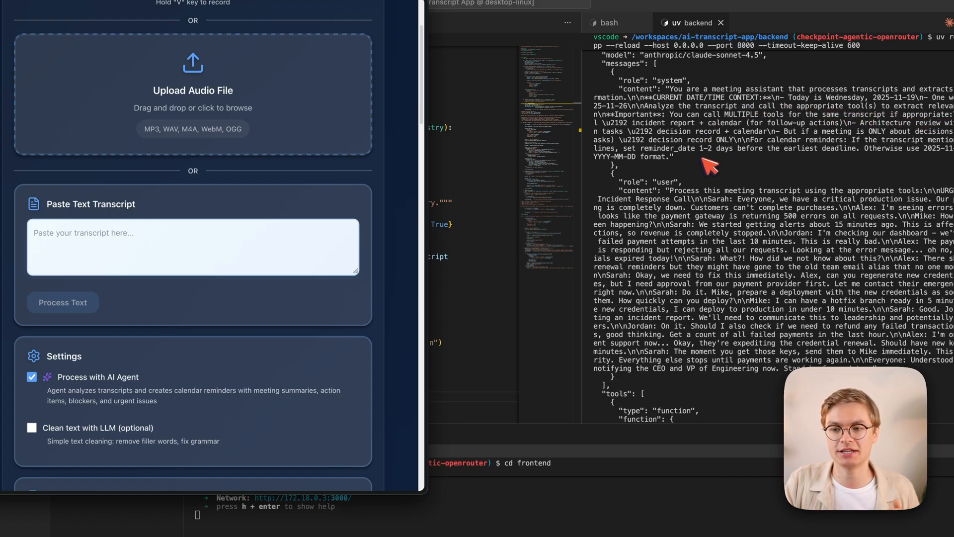
mouse_move(688, 182)
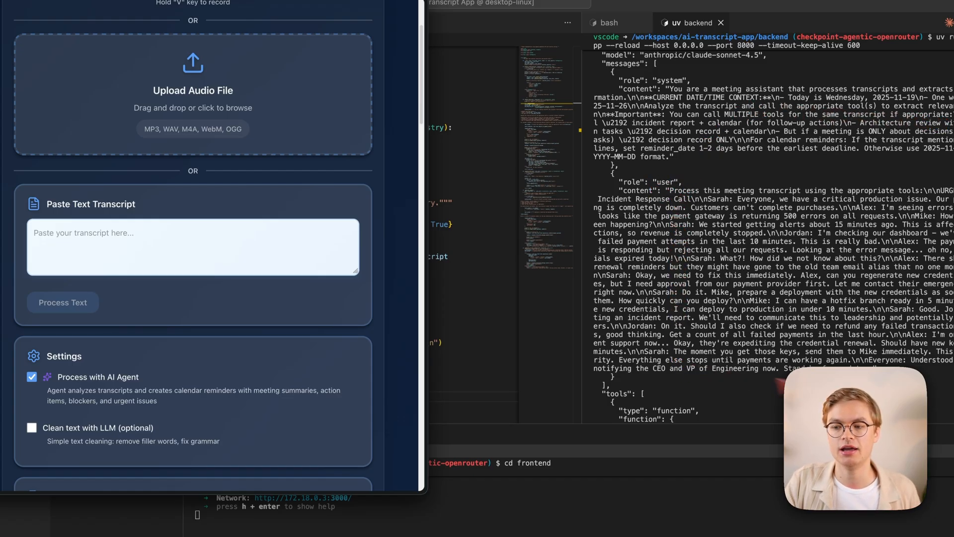
scroll(down, 3)
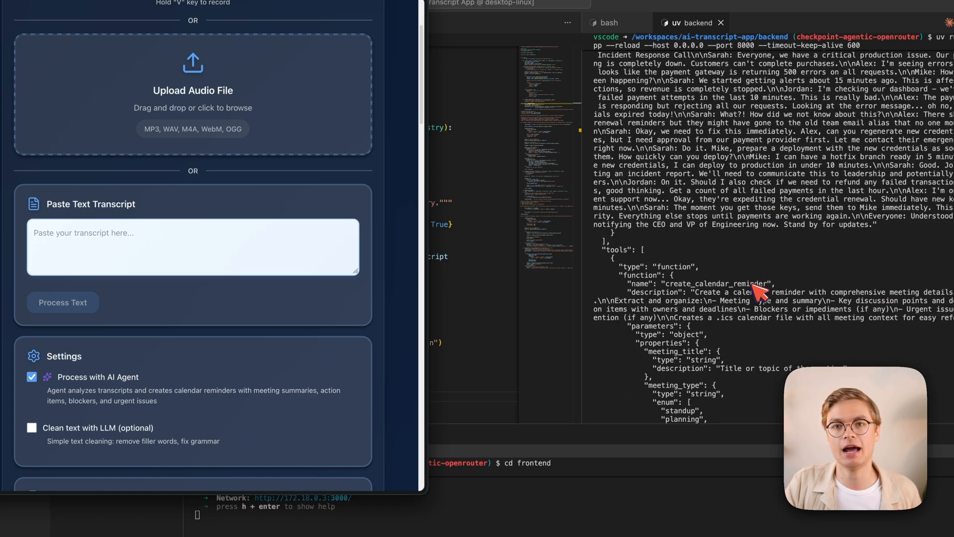
scroll(down, 3)
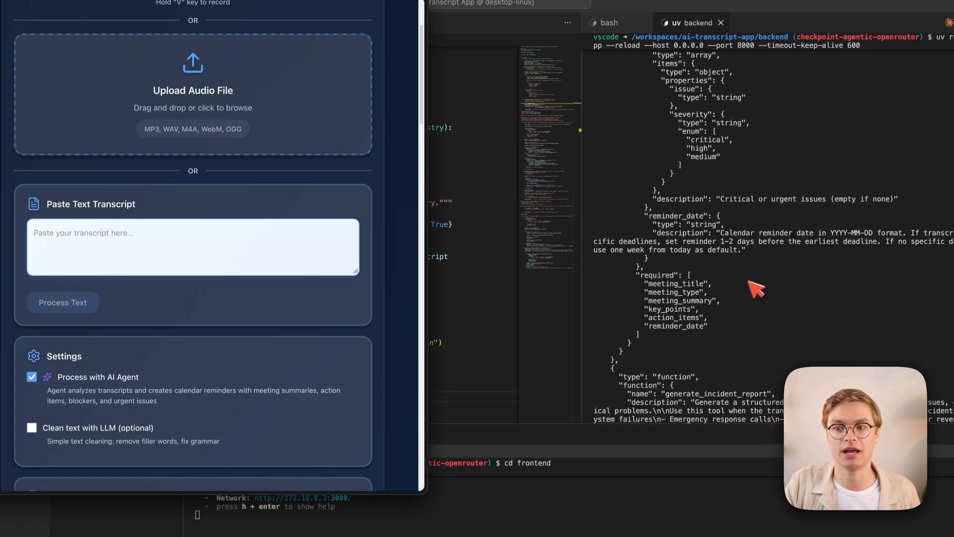
Locate the 'Tool calls selected' print in agent.py's _select_tools matching the log.
scroll(down, 3)
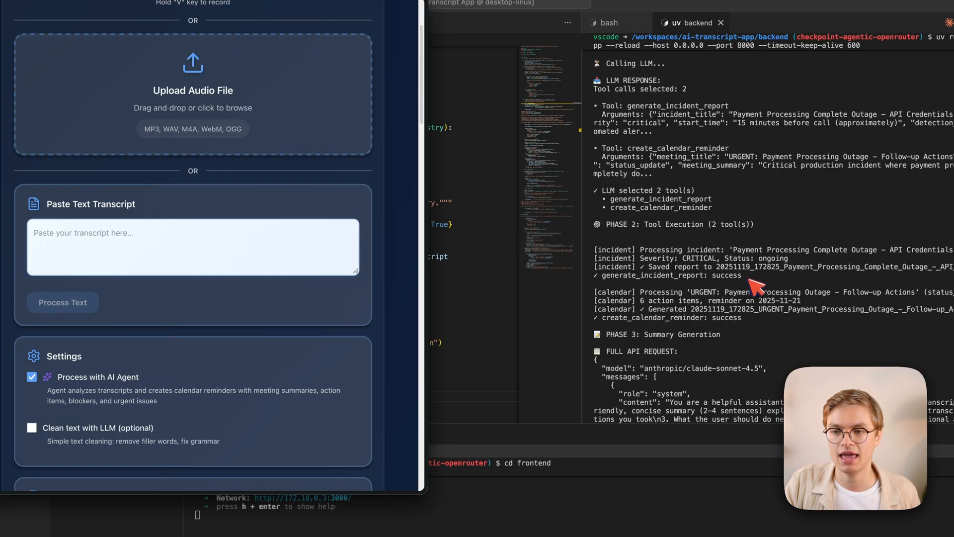
scroll(up, 3)
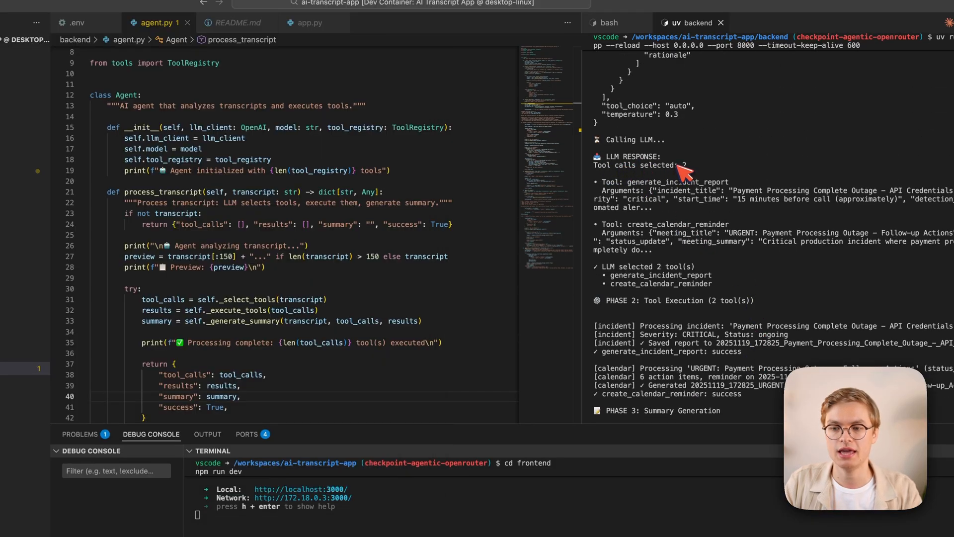
key(cmd+c)
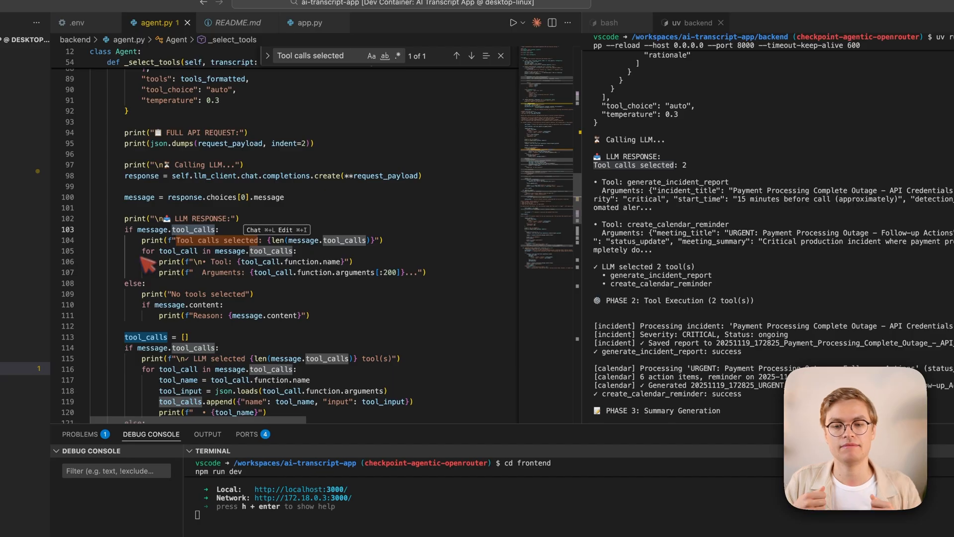
mouse_move(148, 266)
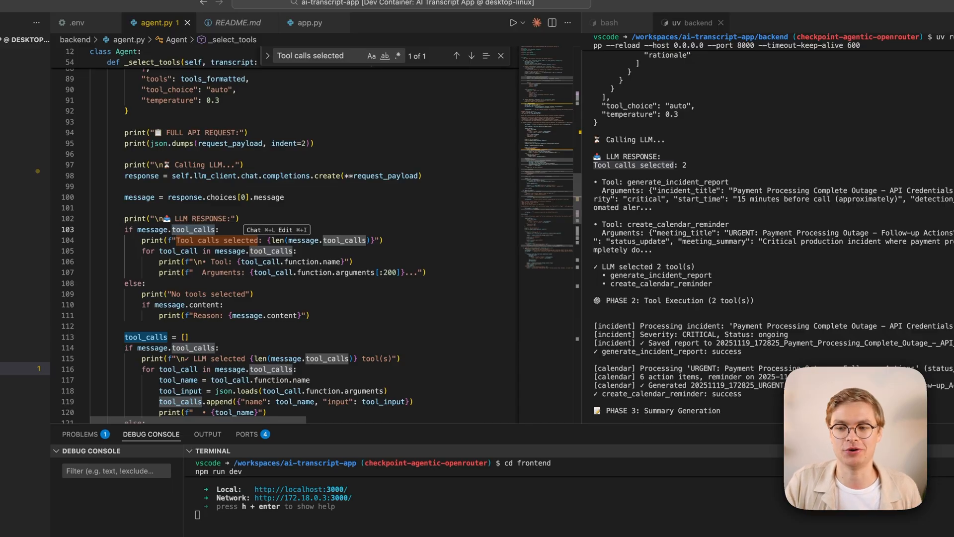
mouse_move(633, 187)
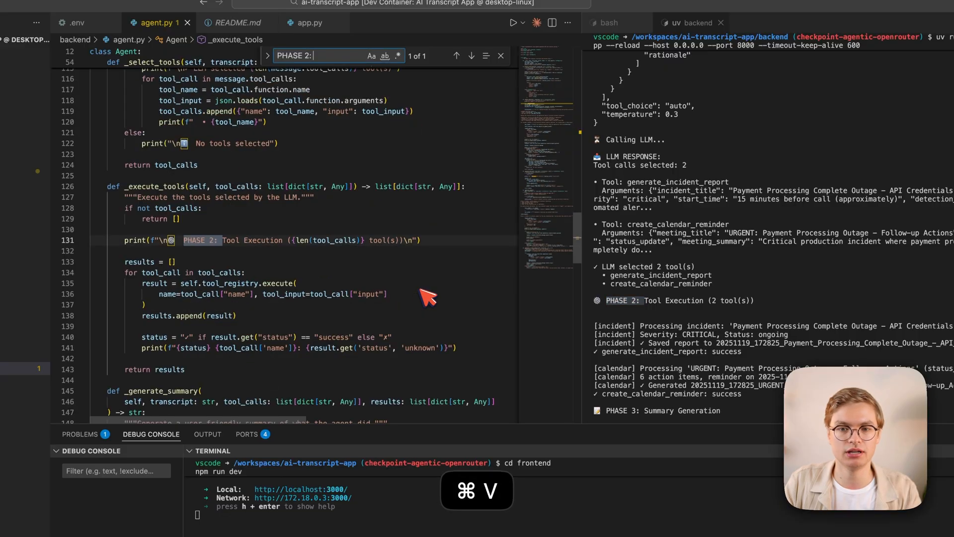
Show agent.py's _execute_tools code printing the PHASE 2 message with the tools folder listed.
scroll(down, 3)
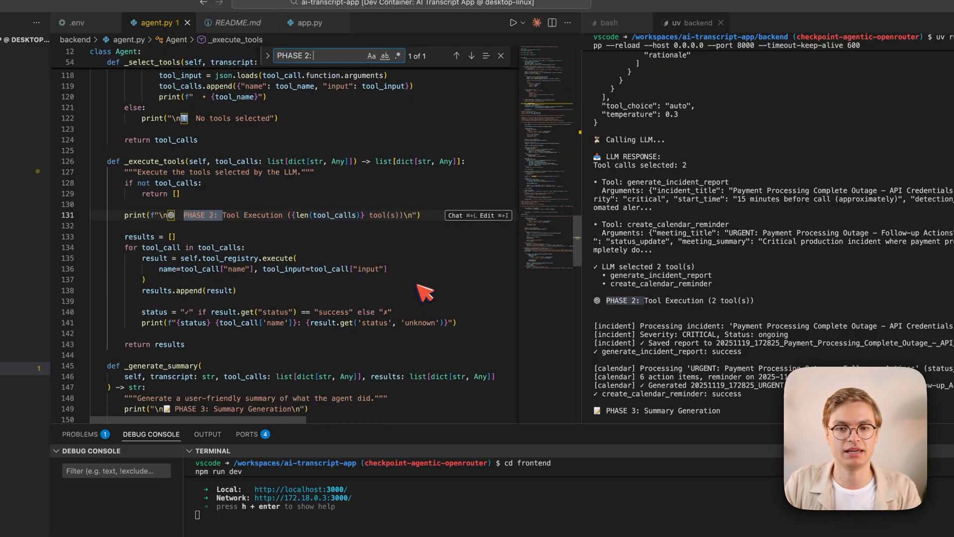
mouse_move(109, 219)
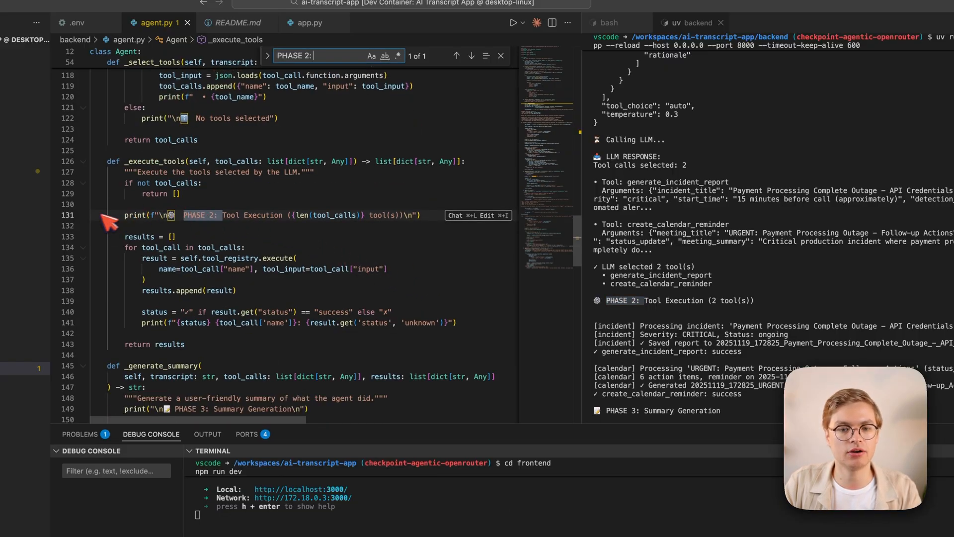
mouse_move(109, 177)
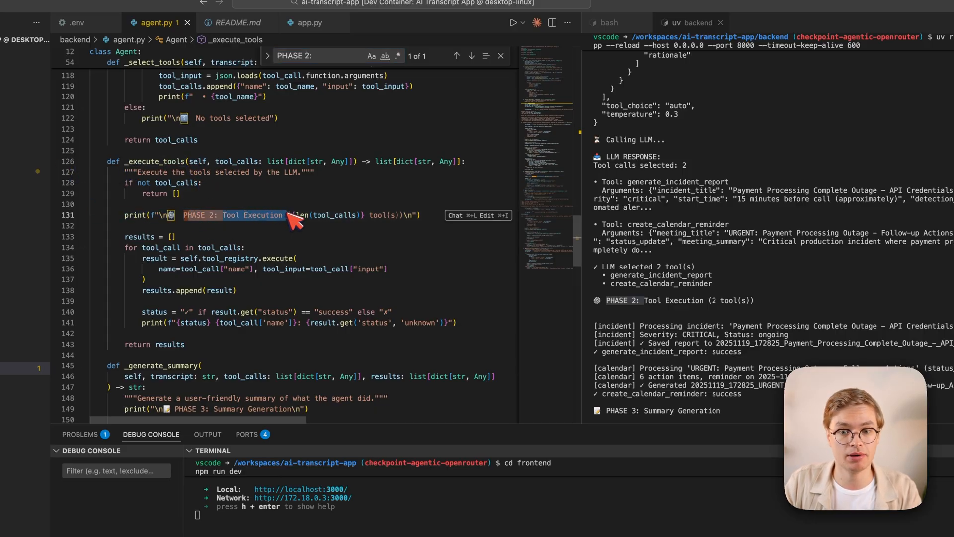
scroll(down, 3)
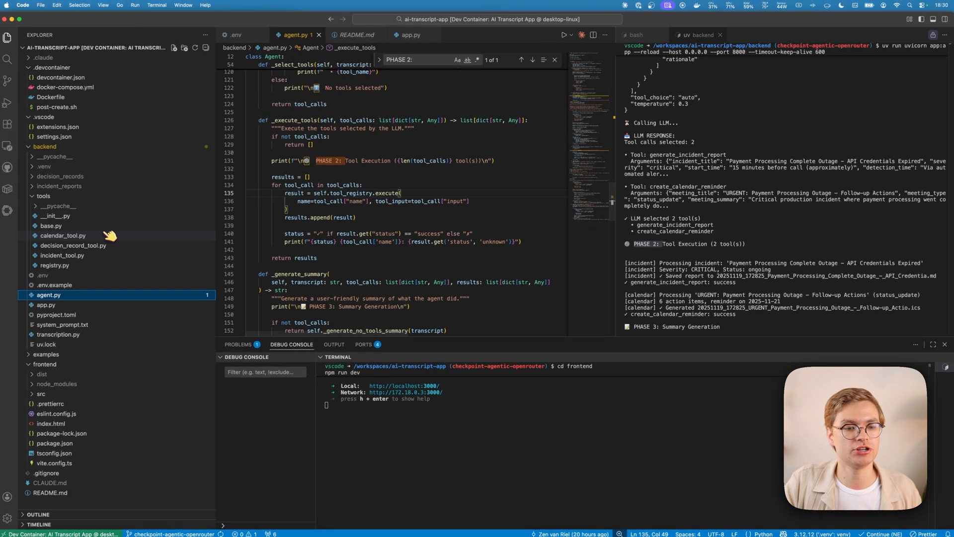
Inspect calendar_tool.py's execute method generating ICS content, then return to the app results.
click(63, 234)
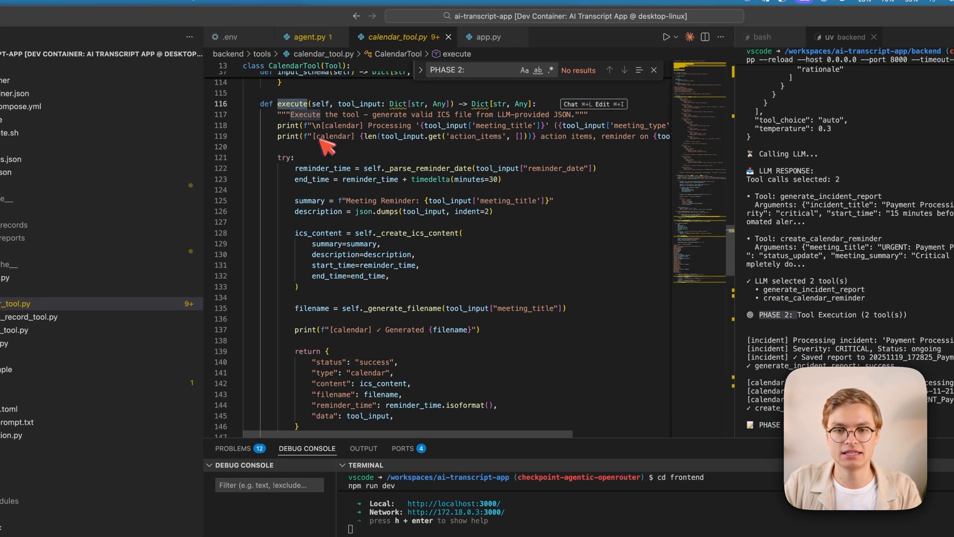
double_click(359, 103)
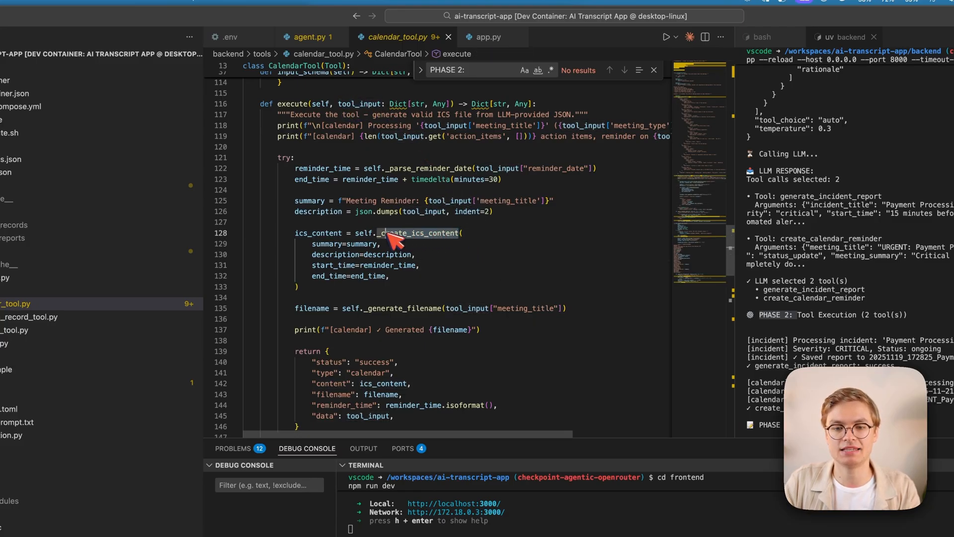
mouse_move(465, 284)
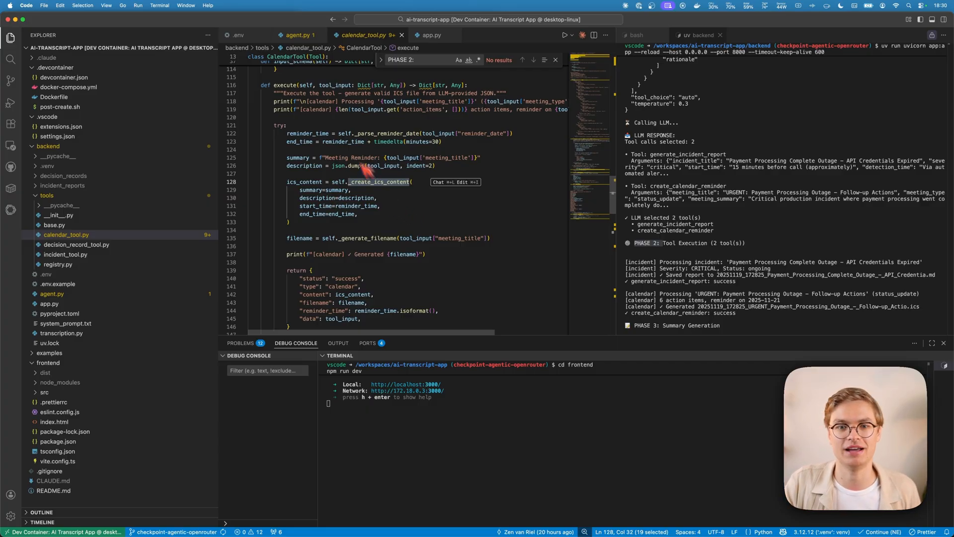
click(297, 35)
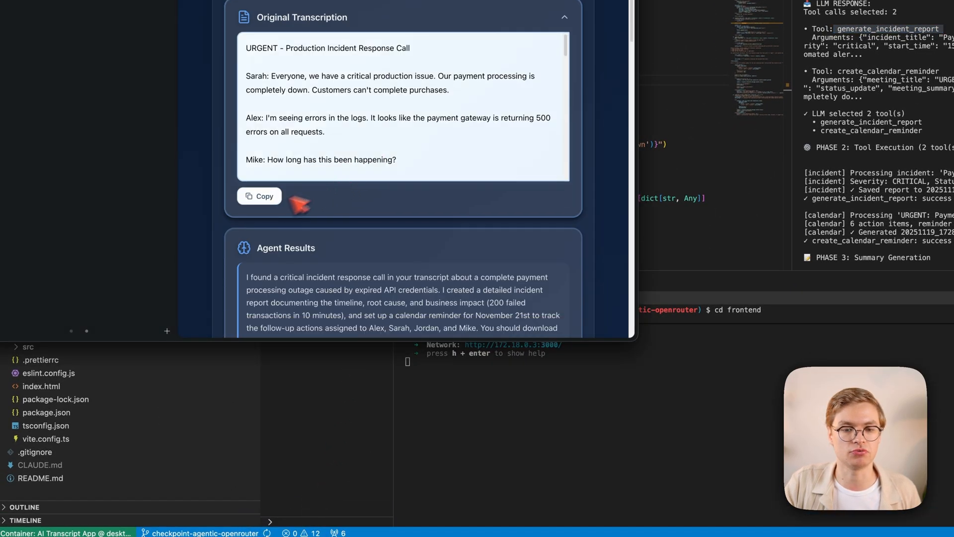
Collapse the Full Report and expand Tool Execution Details showing both tools succeeded.
scroll(down, 3)
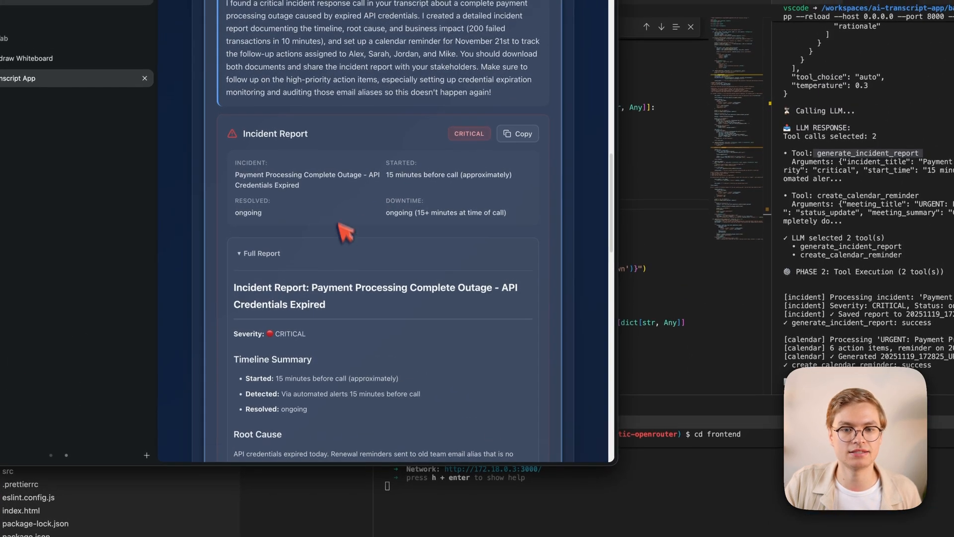
click(516, 133)
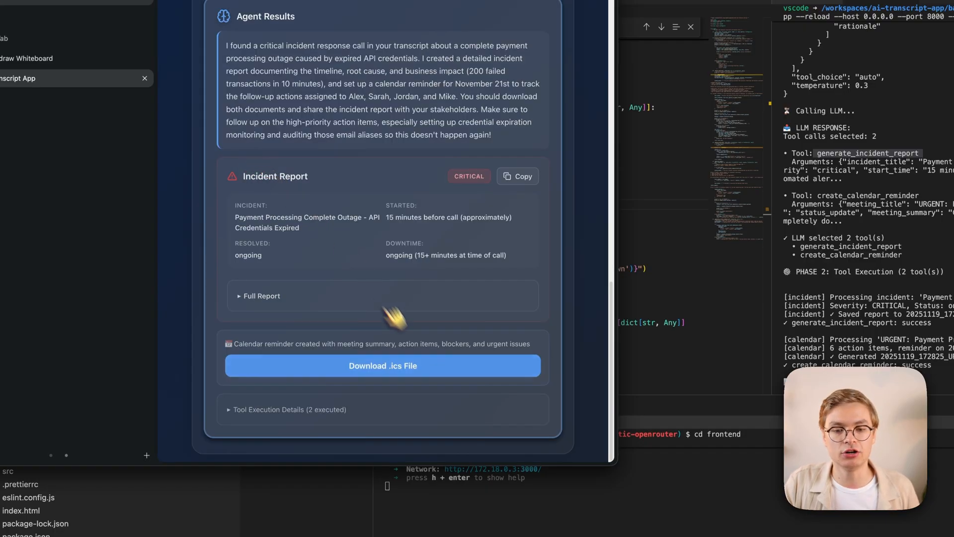
click(289, 408)
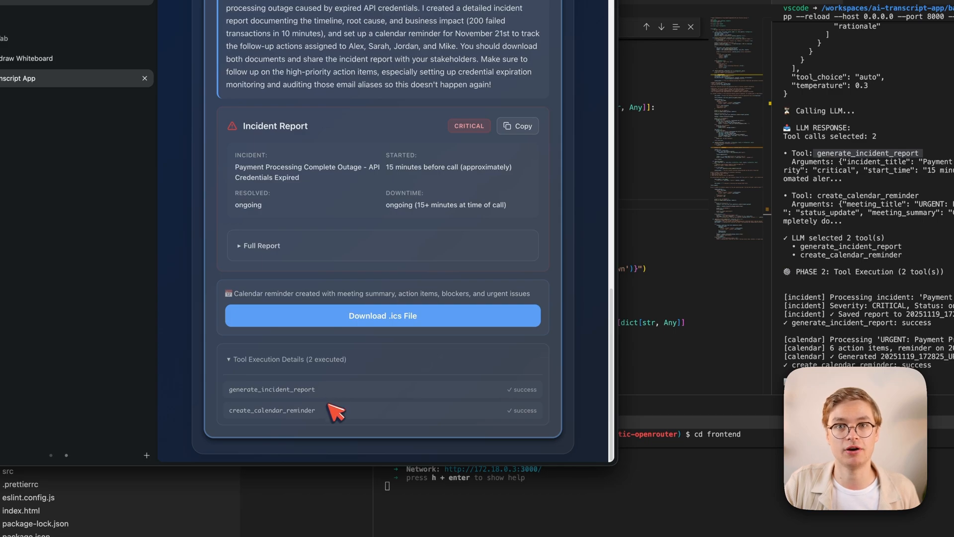
mouse_move(328, 399)
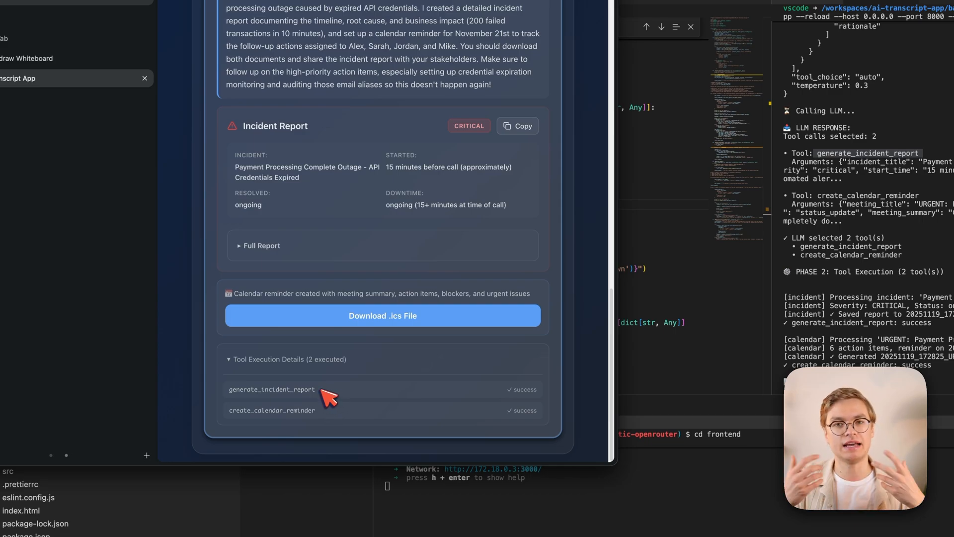
mouse_move(327, 398)
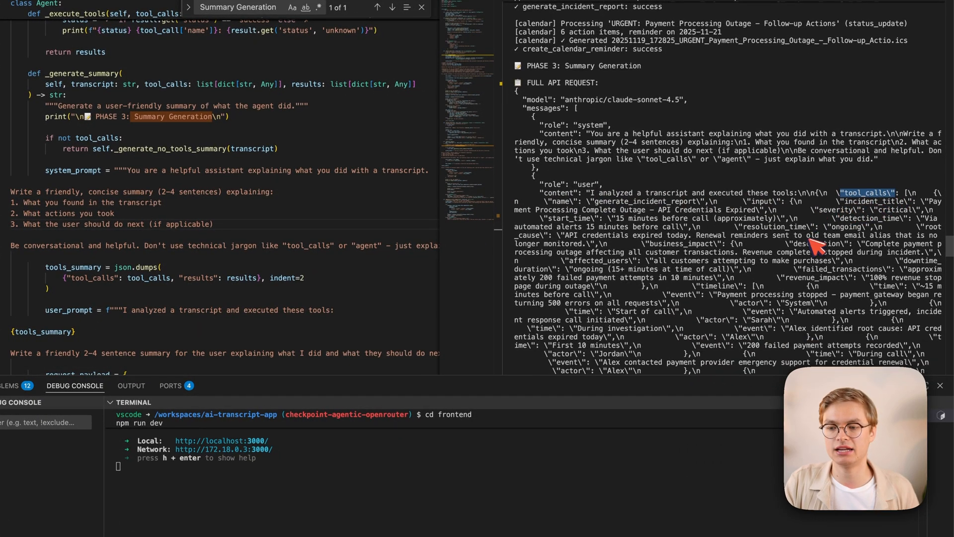
Scroll the backend terminal through the Phase 3 summary FULL API REQUEST output.
scroll(down, 3)
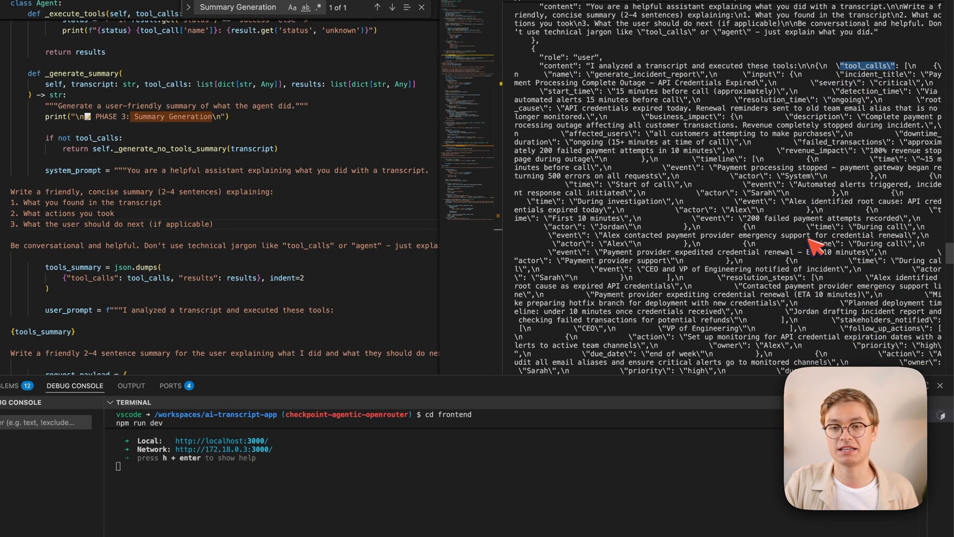
scroll(down, 3)
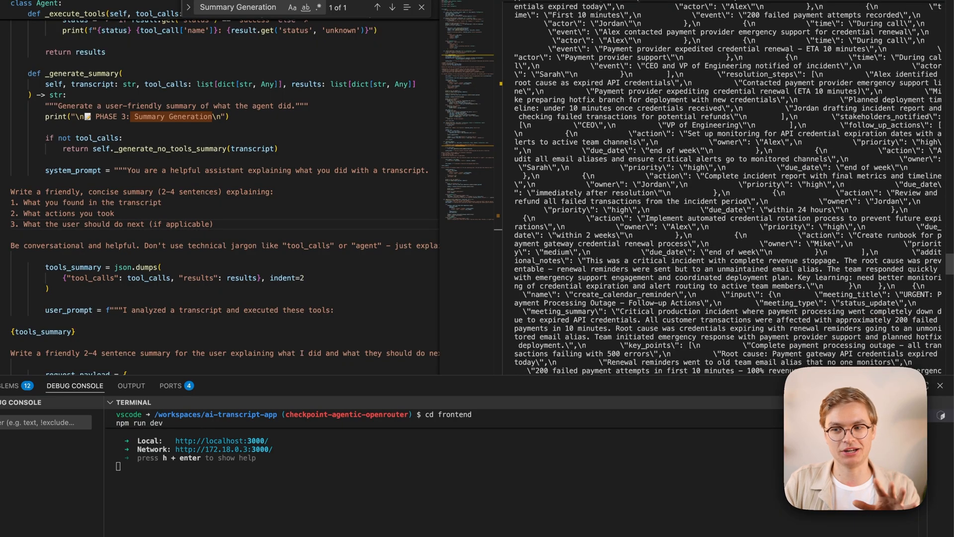
scroll(down, 3)
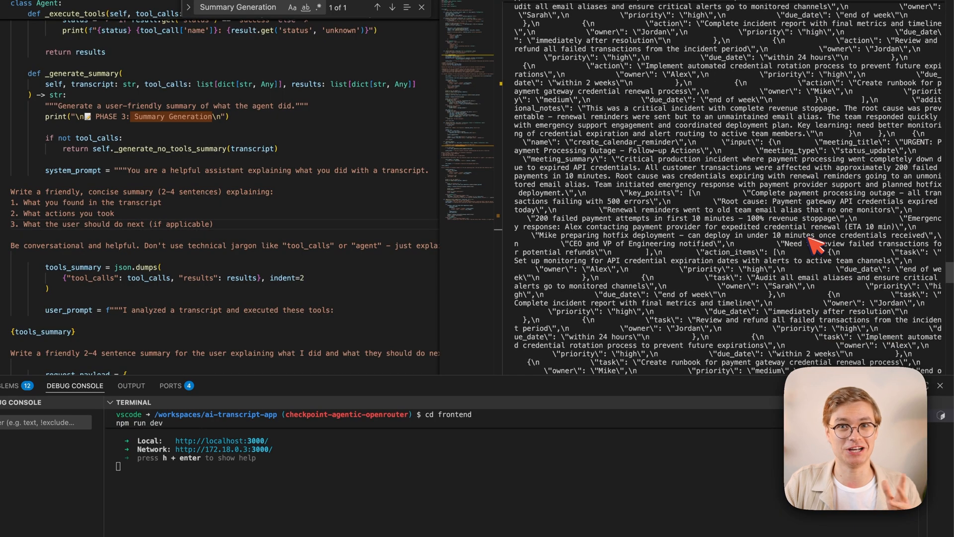
scroll(down, 3)
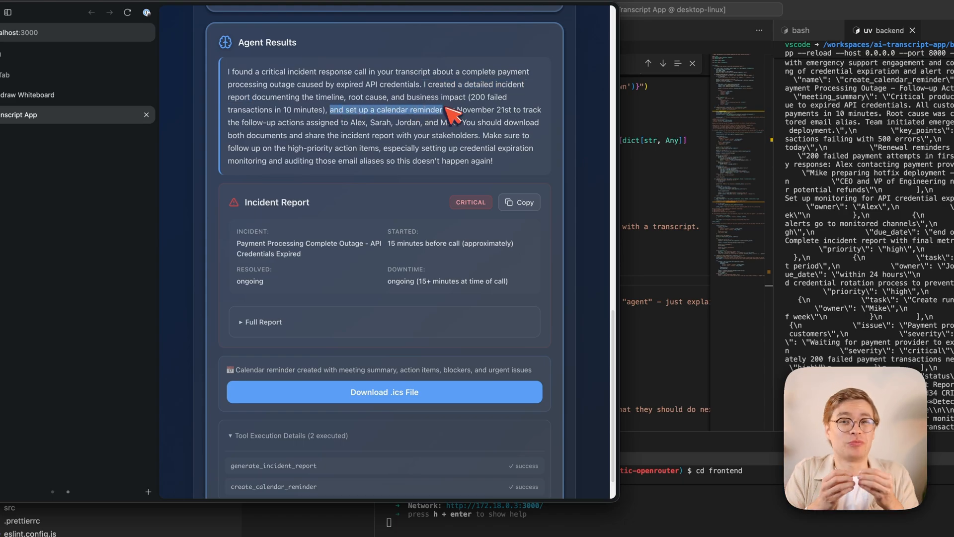
mouse_move(451, 113)
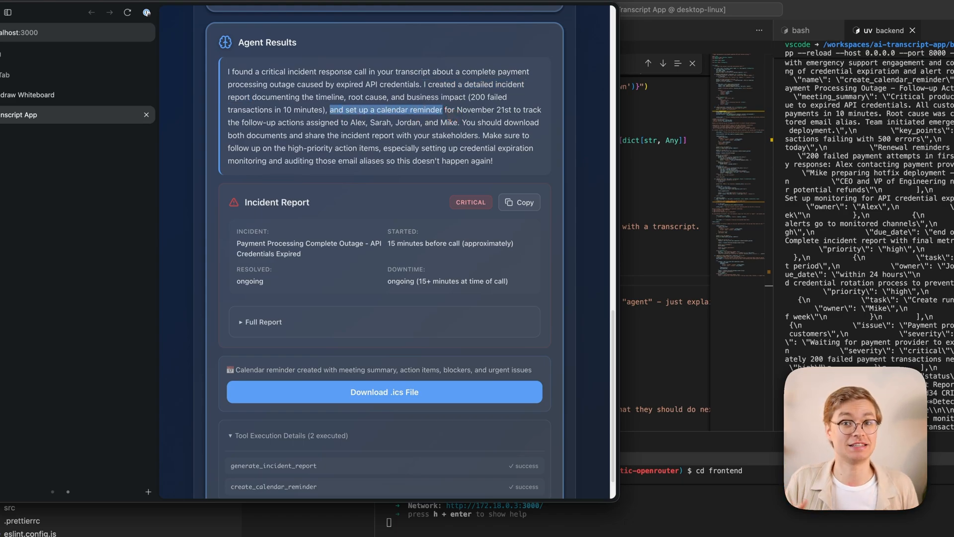